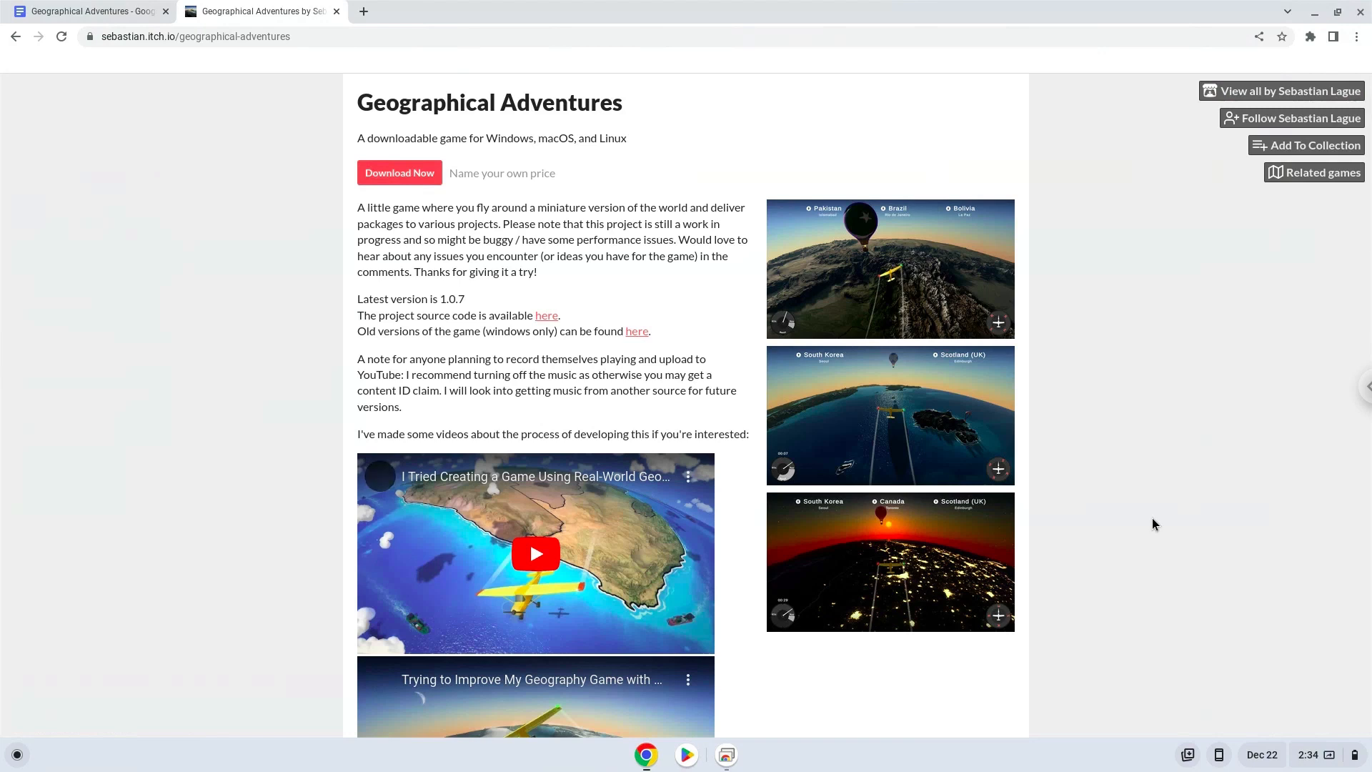
mouse_move(1205, 614)
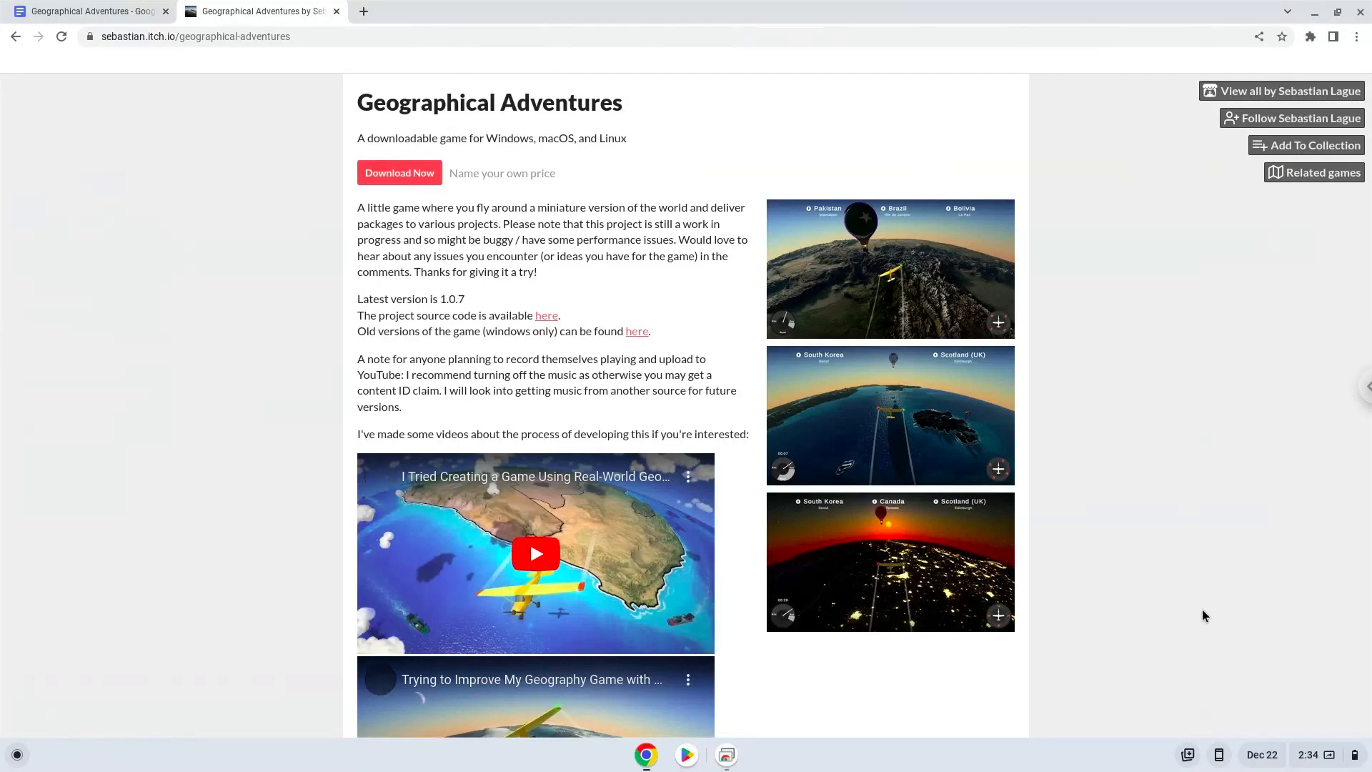
Step: Bring up the ChromeOS quick settings panel from the shelf status area
click(1311, 755)
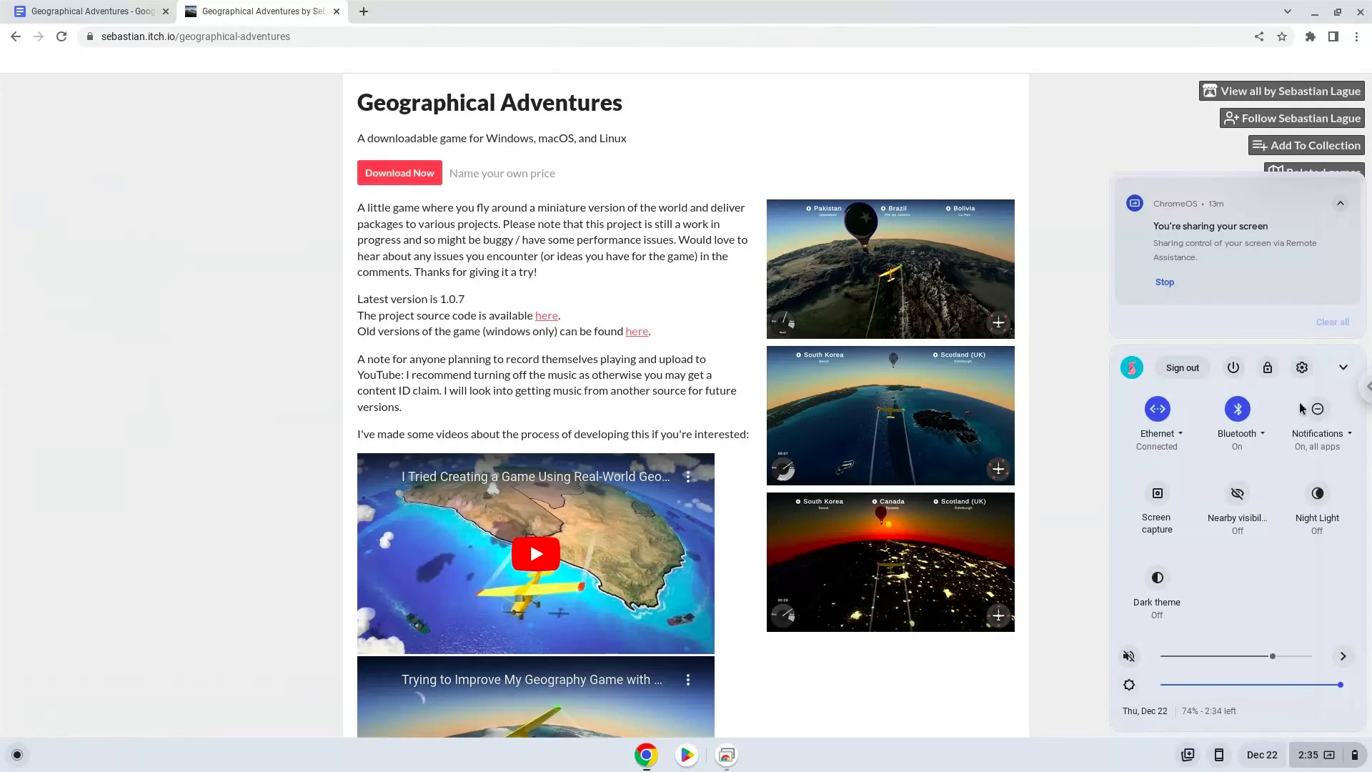
Step: Reach Developers under Advanced settings and begin turning on the Linux development environment
click(1301, 367)
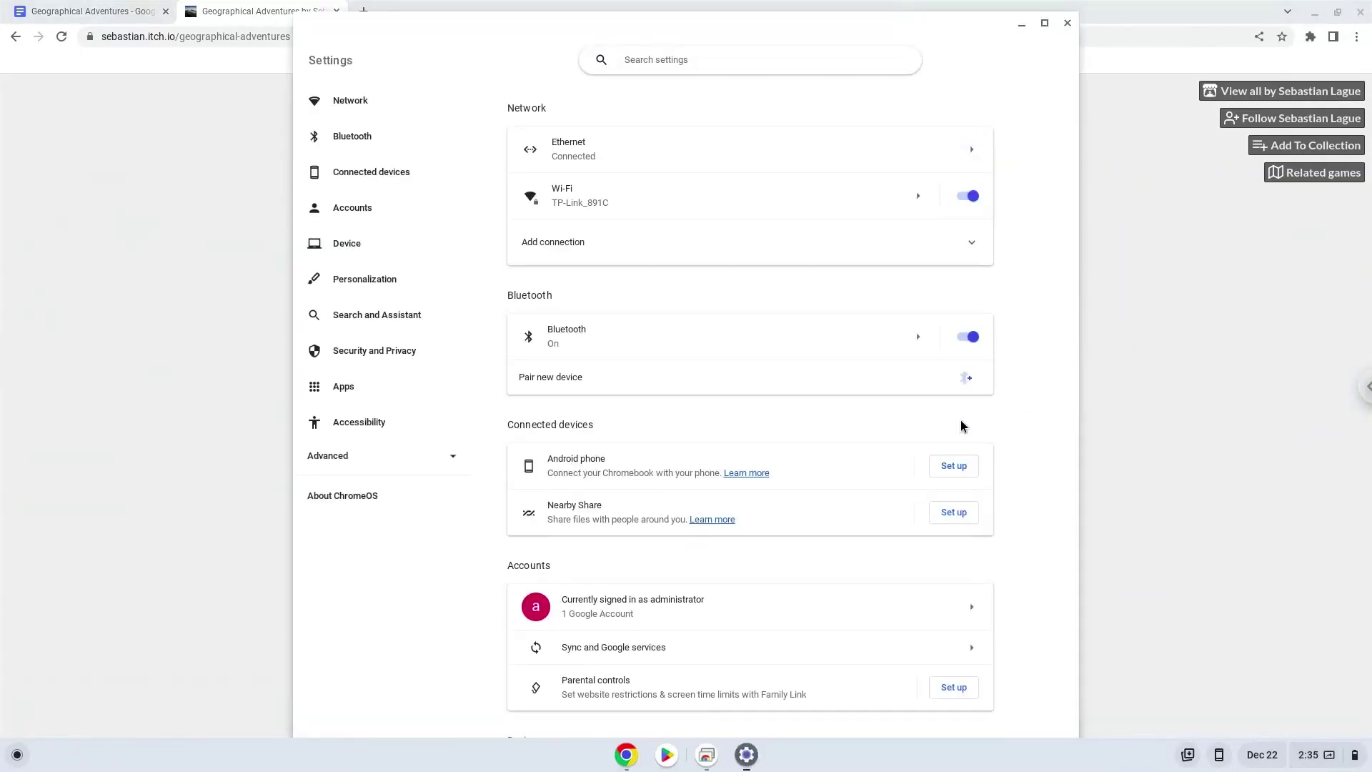
click(329, 455)
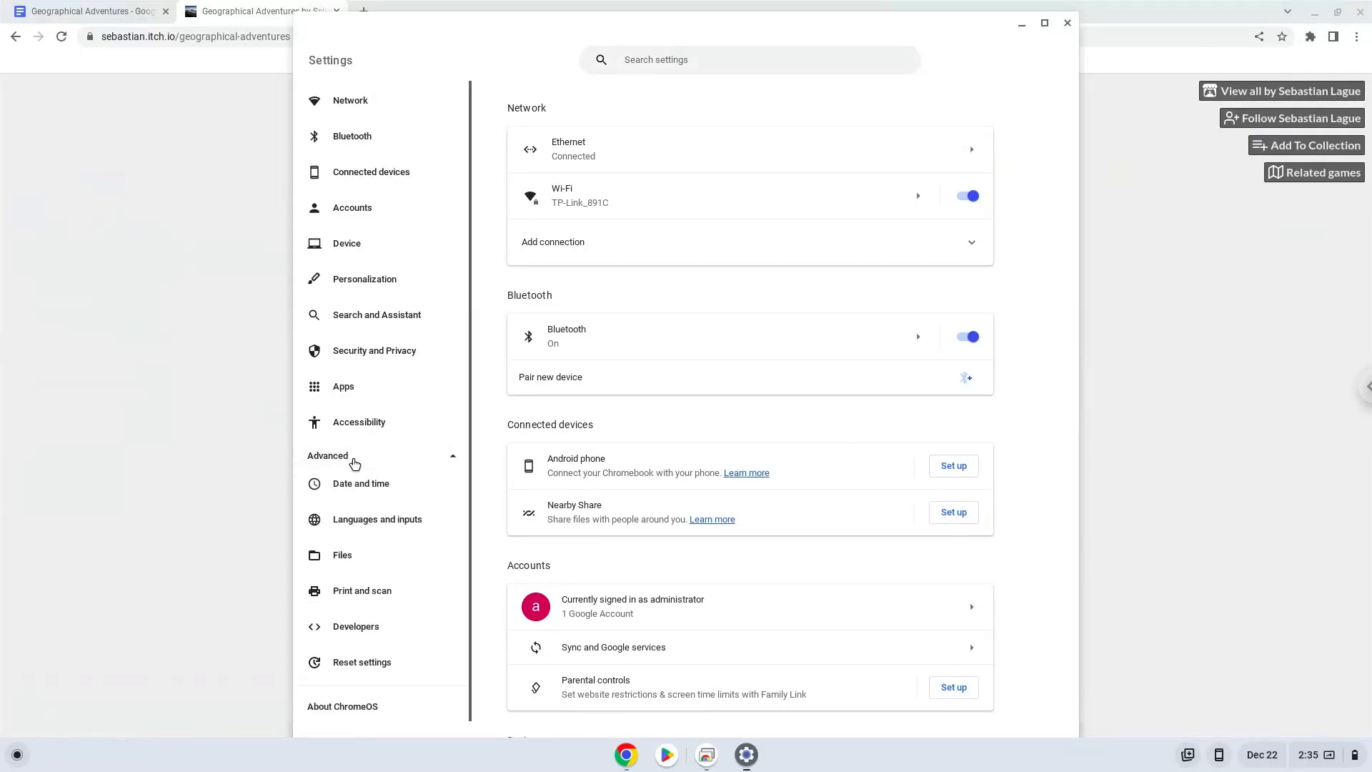
mouse_move(340, 555)
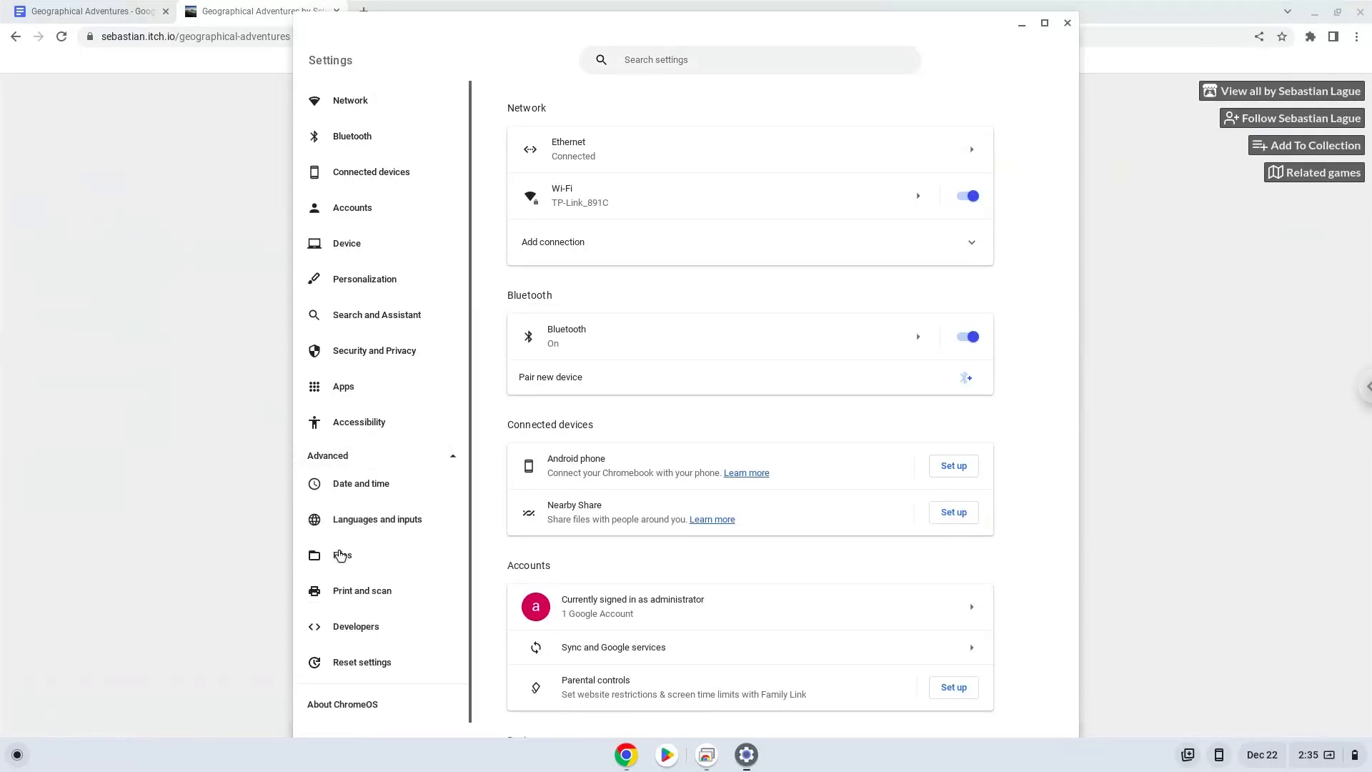
click(356, 626)
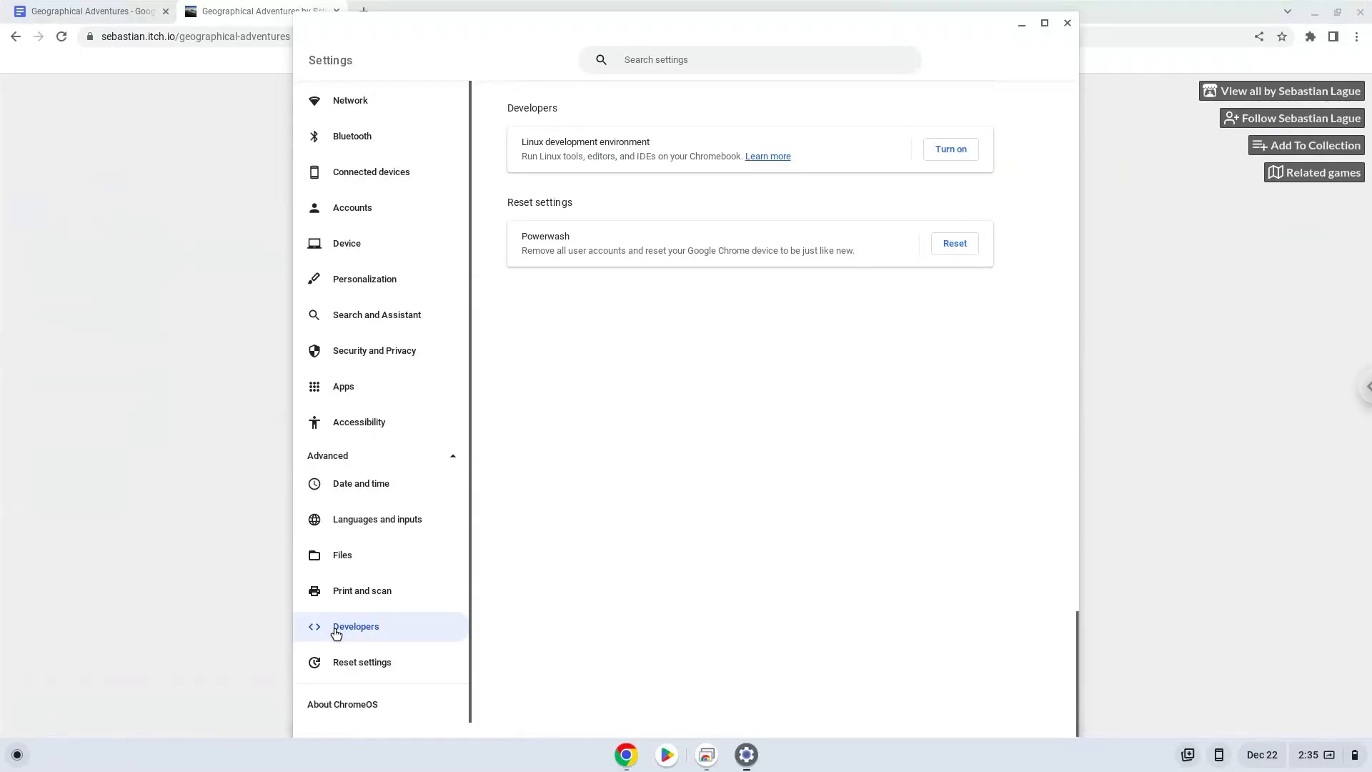
mouse_move(871, 217)
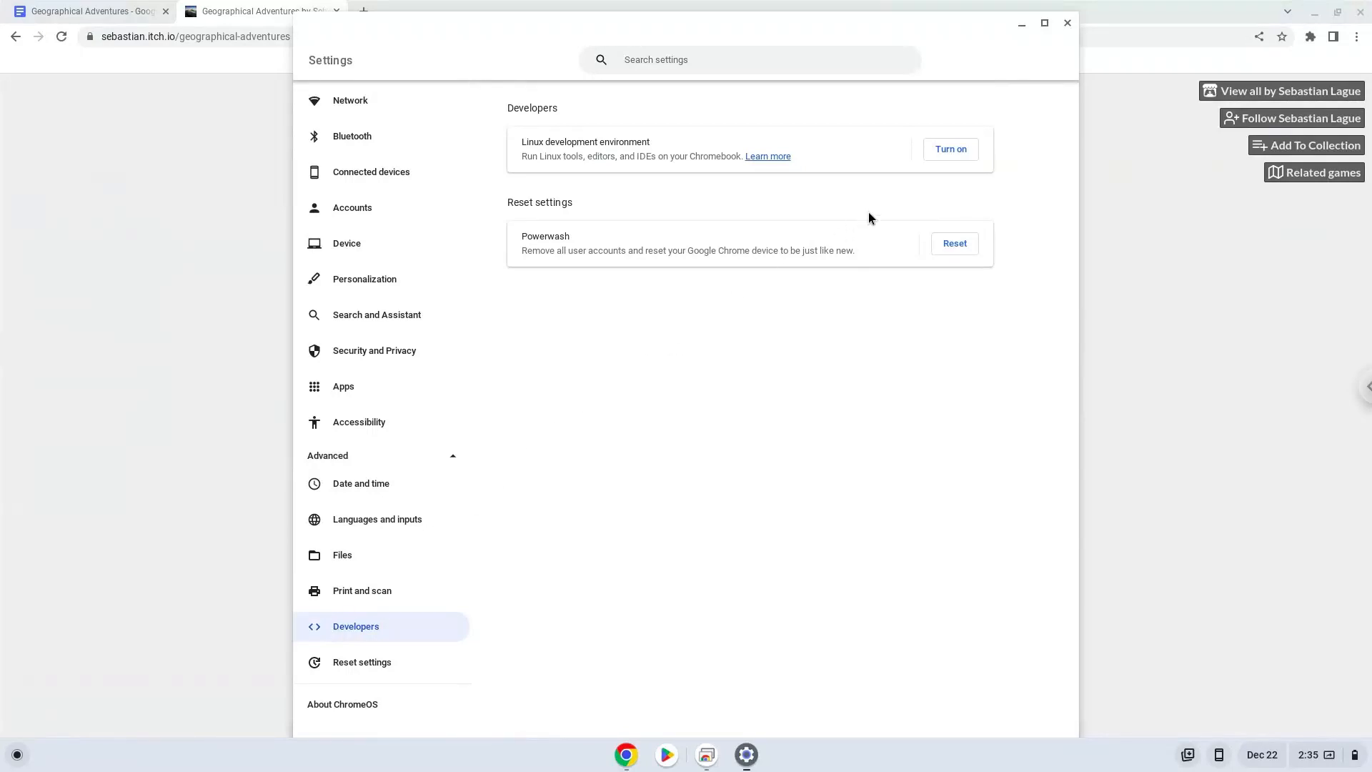
click(950, 149)
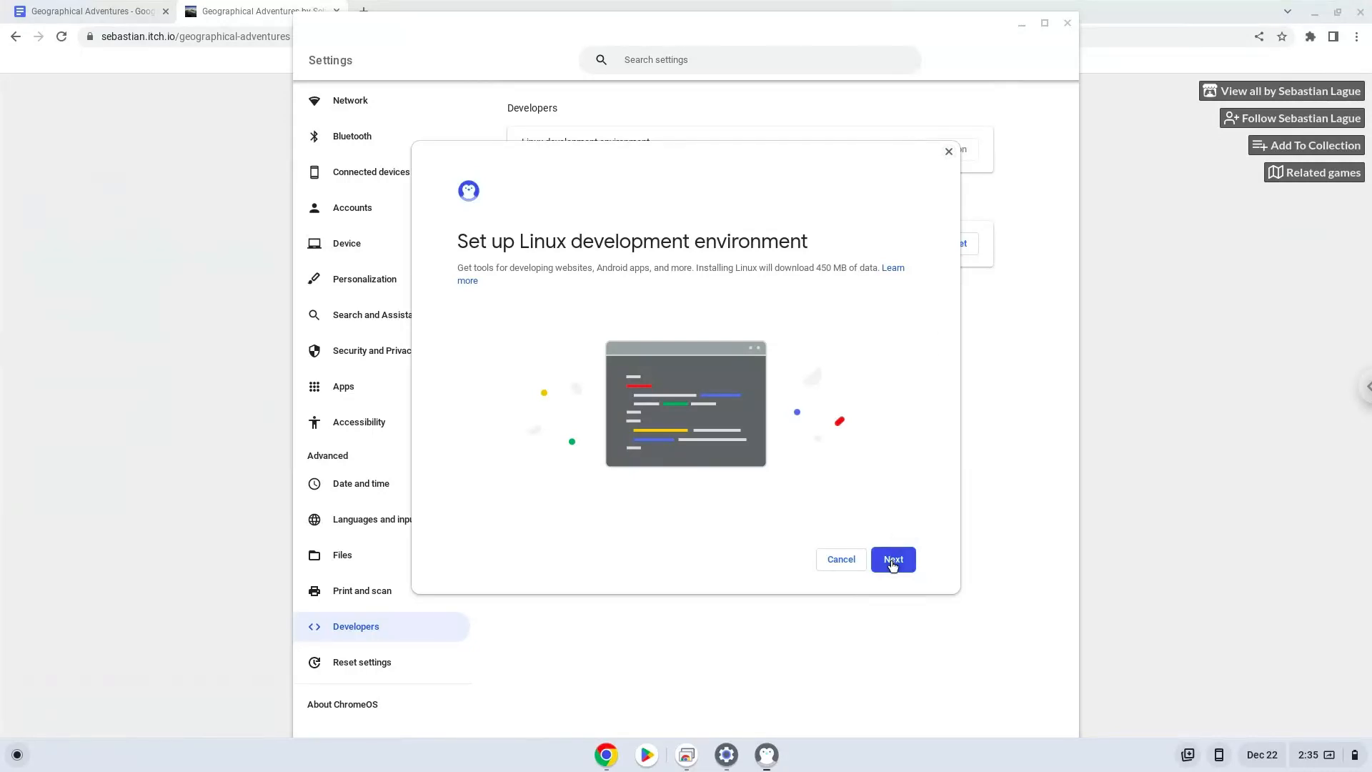
Step: Install the Linux development environment and close the terminal window it launches
click(892, 559)
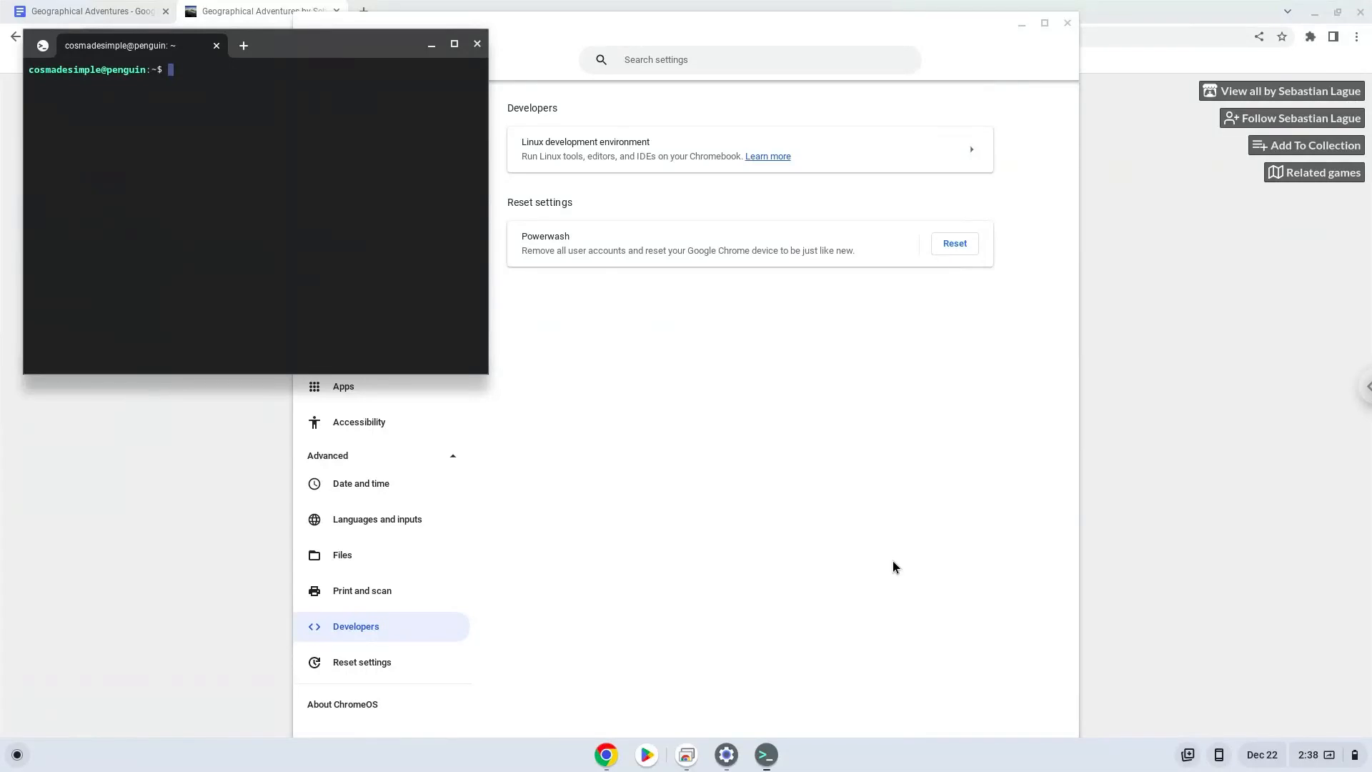
mouse_move(478, 44)
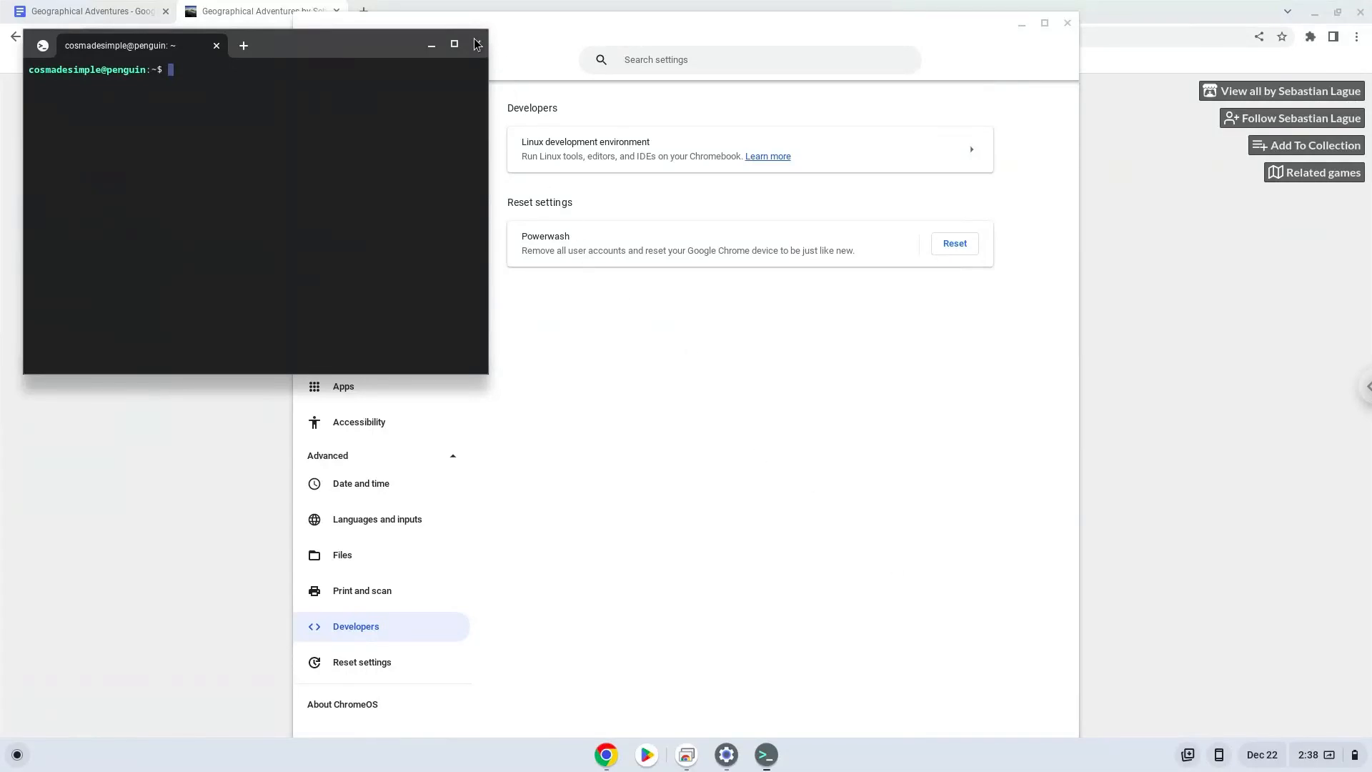
click(216, 44)
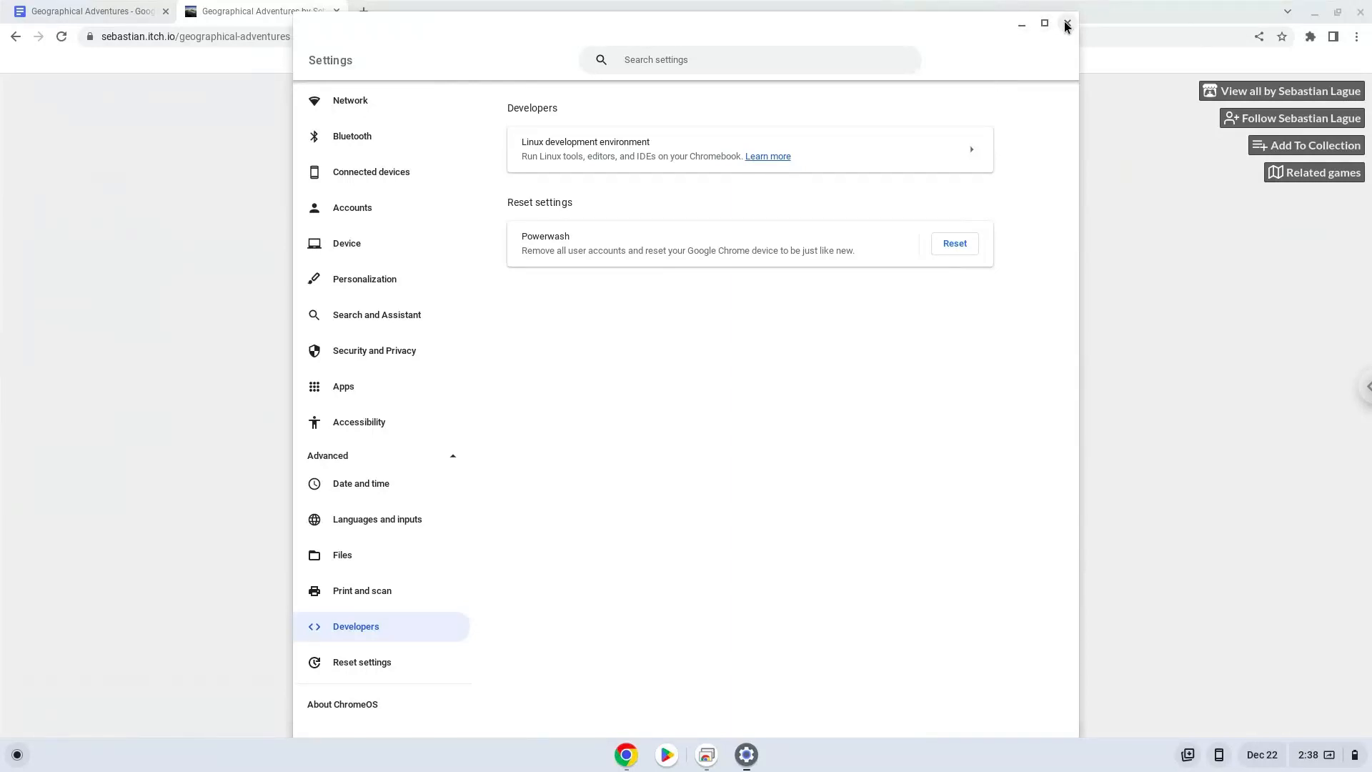
Step: Download the Windows build of Geographical Adventures from itch.io without paying
click(1066, 25)
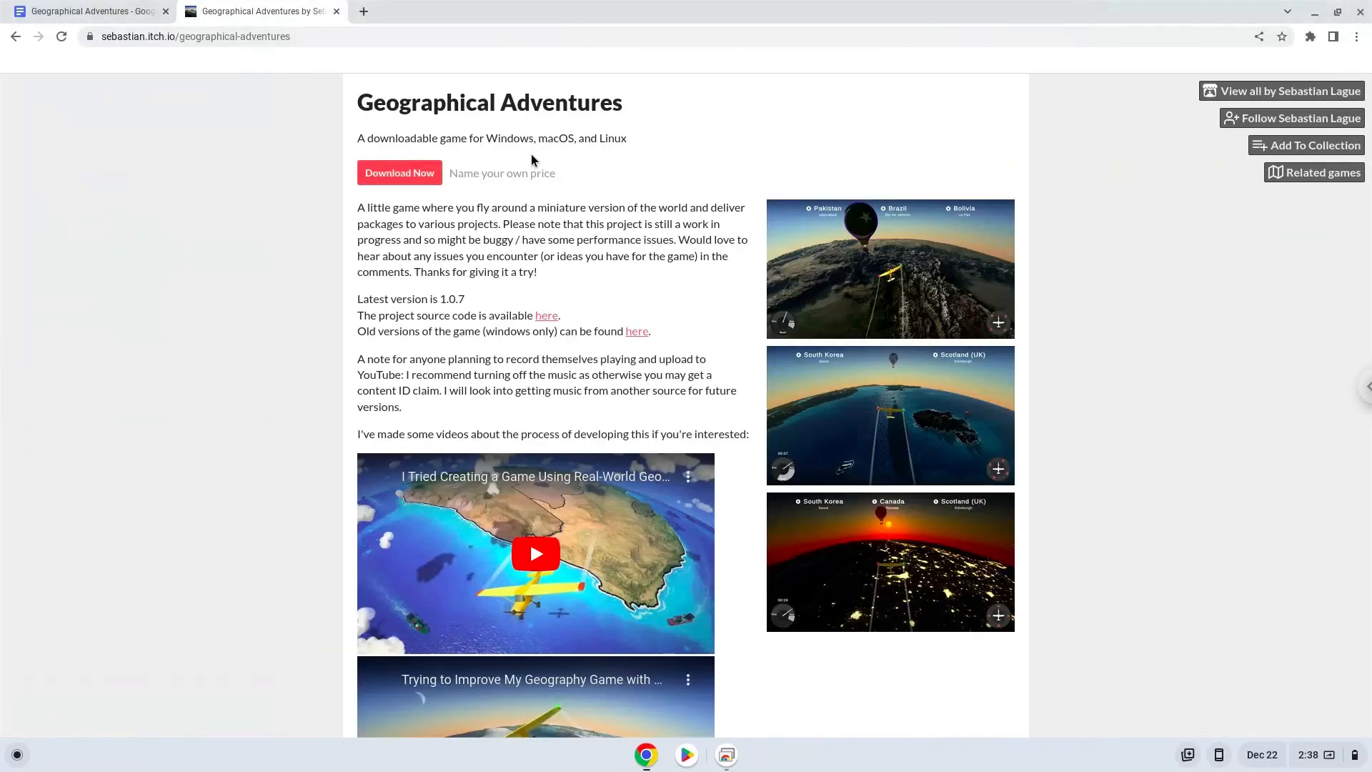
click(399, 173)
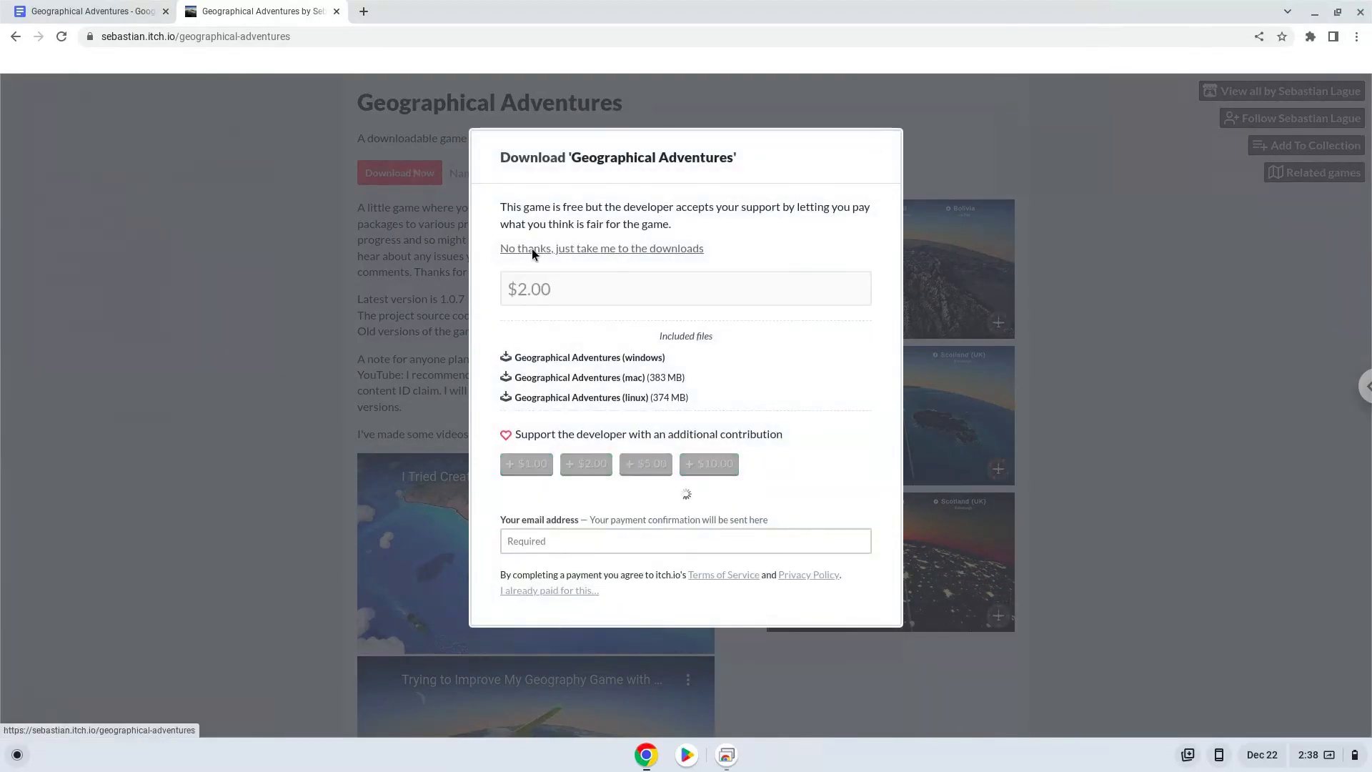
click(602, 248)
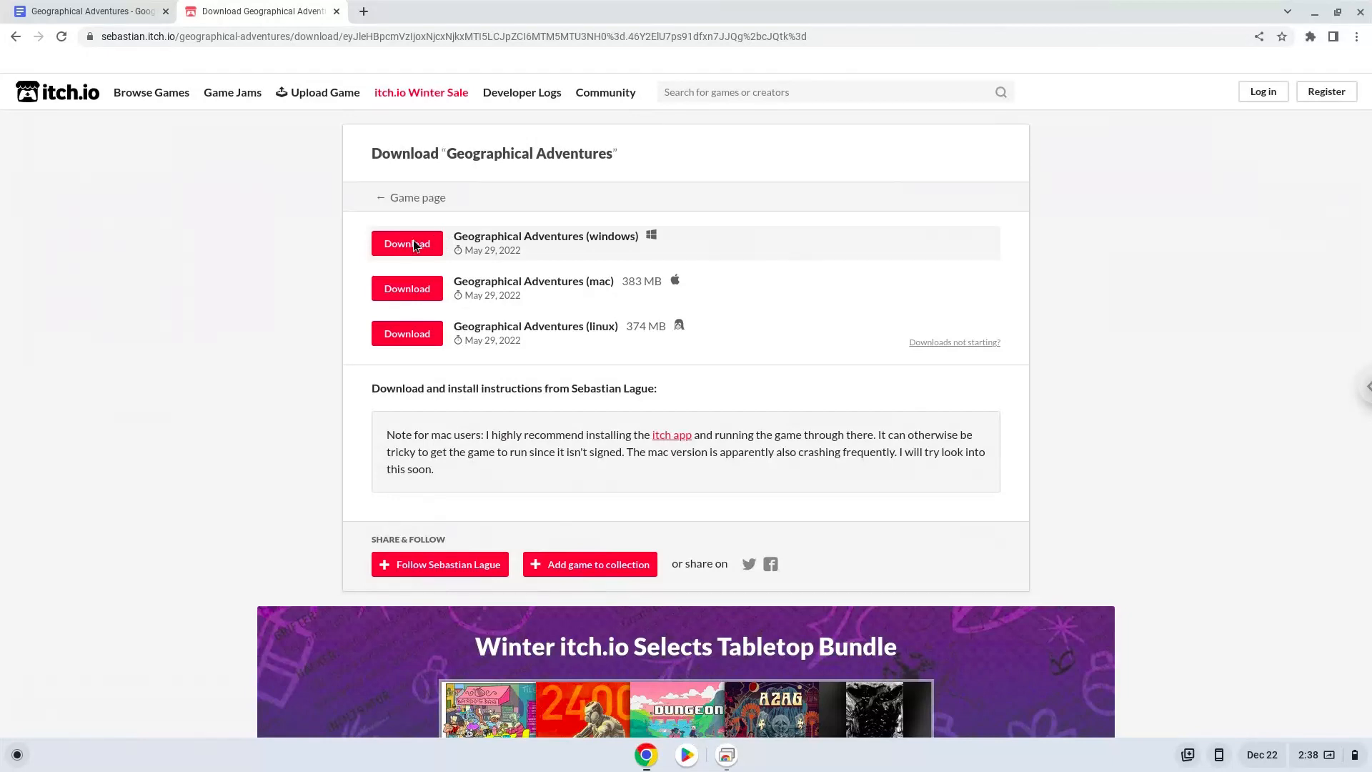
click(406, 243)
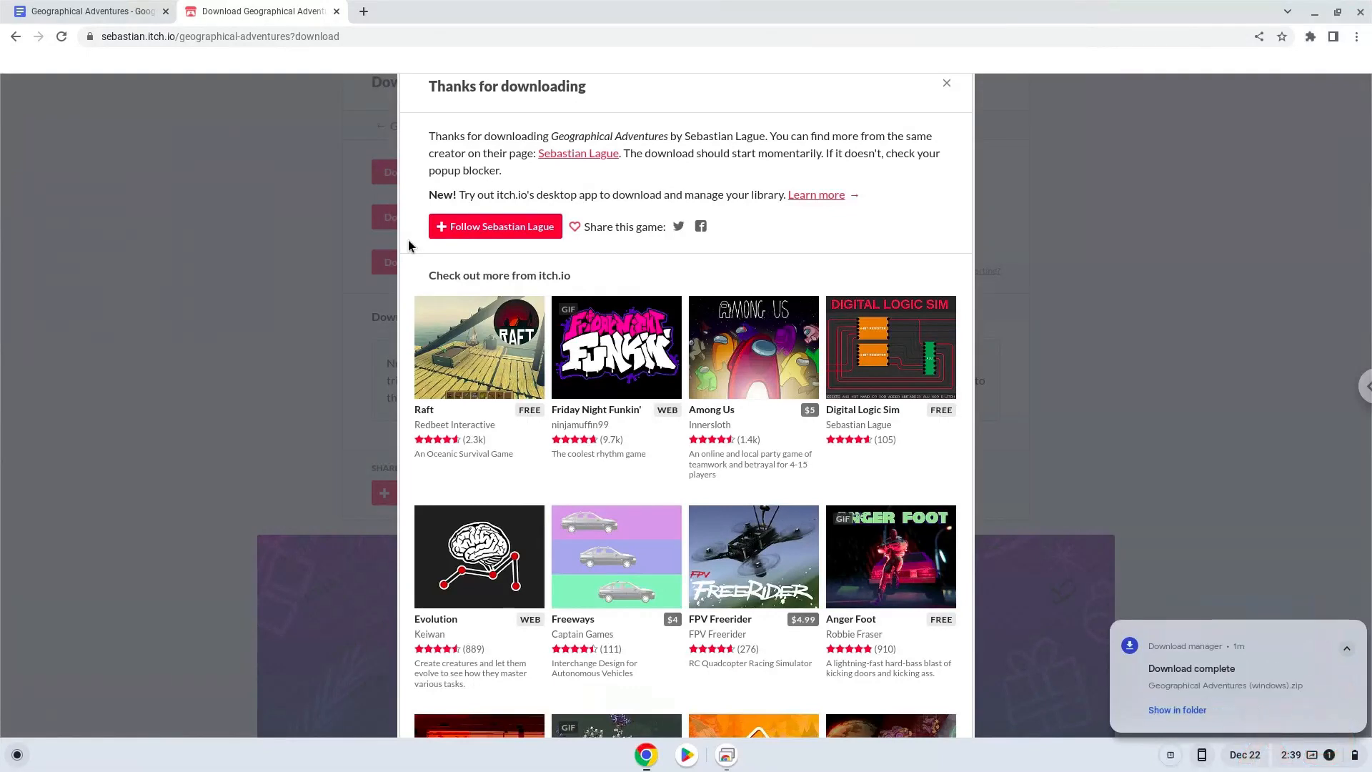
mouse_move(496, 322)
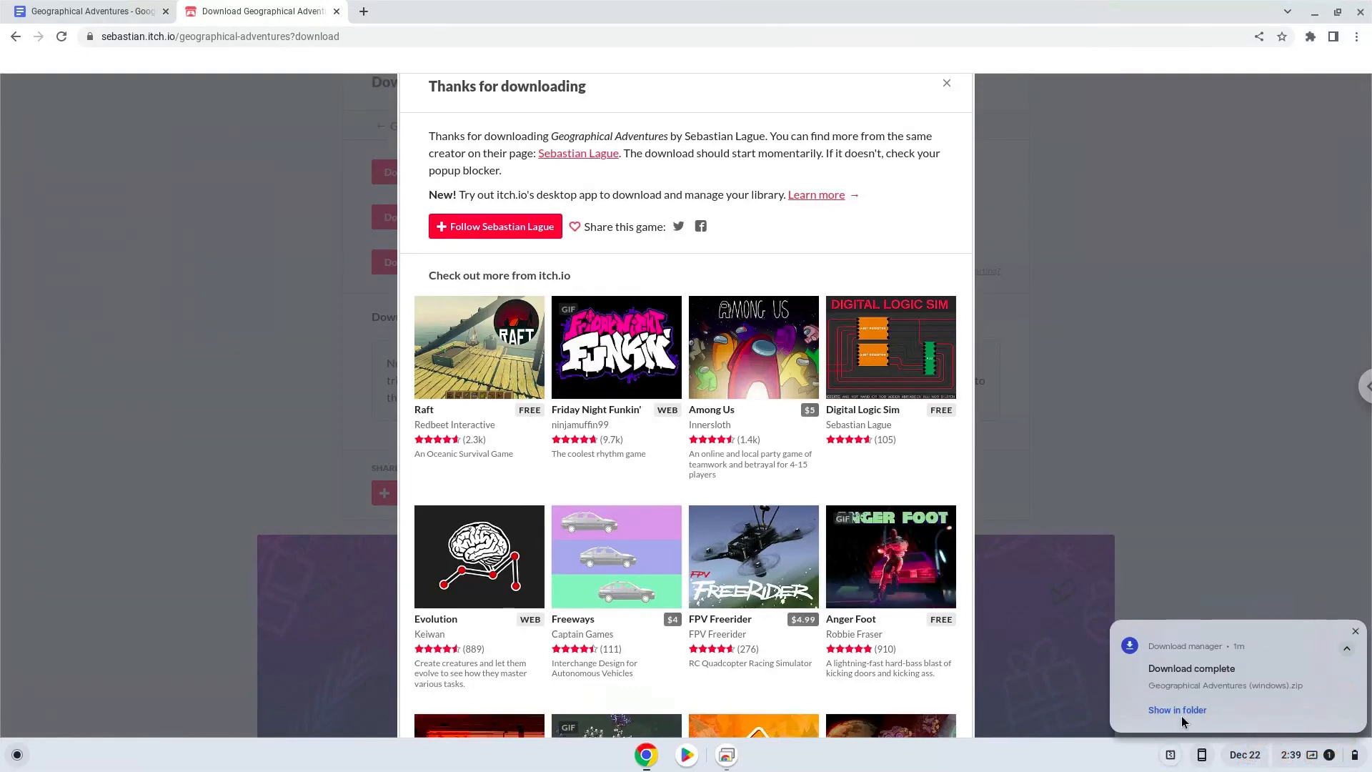
Step: Paste the Geographical Adventures (windows).zip from Downloads into the Linux files folder
click(1176, 711)
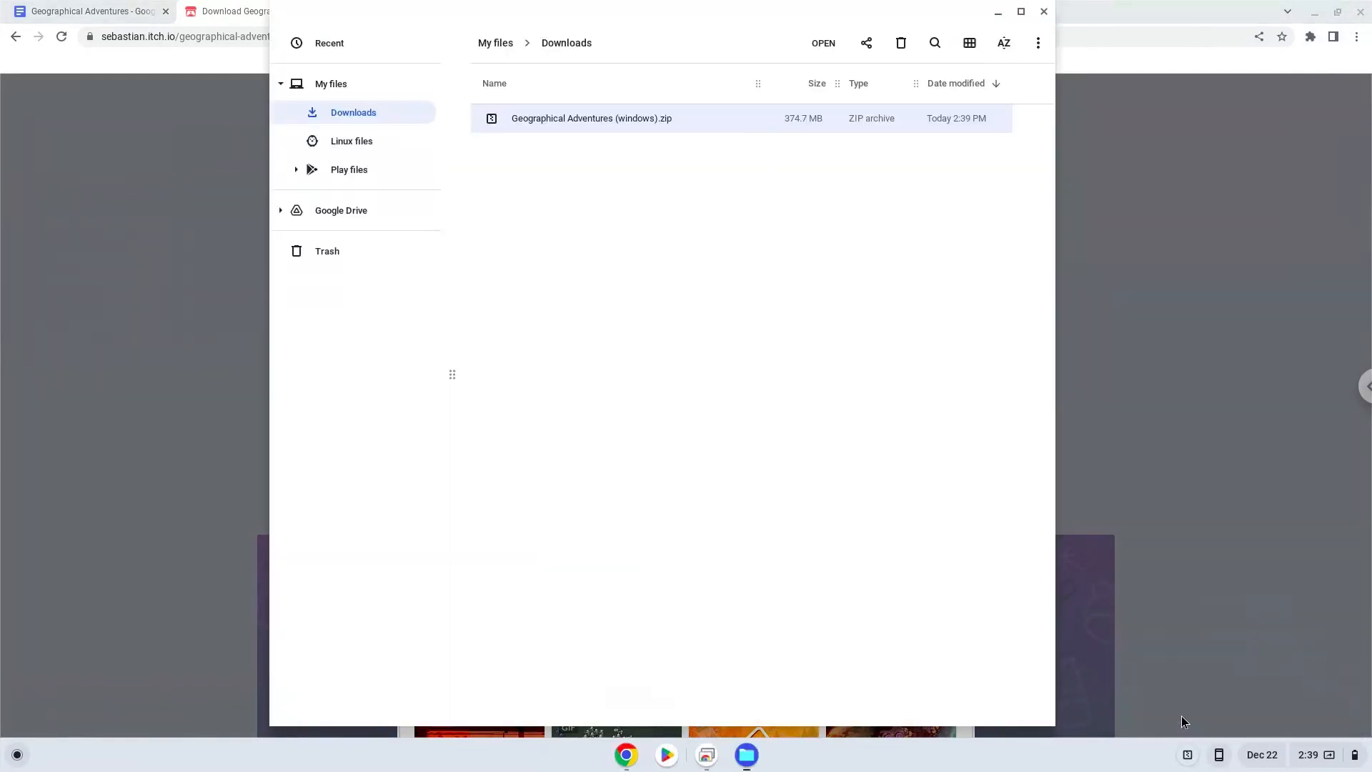
mouse_move(599, 157)
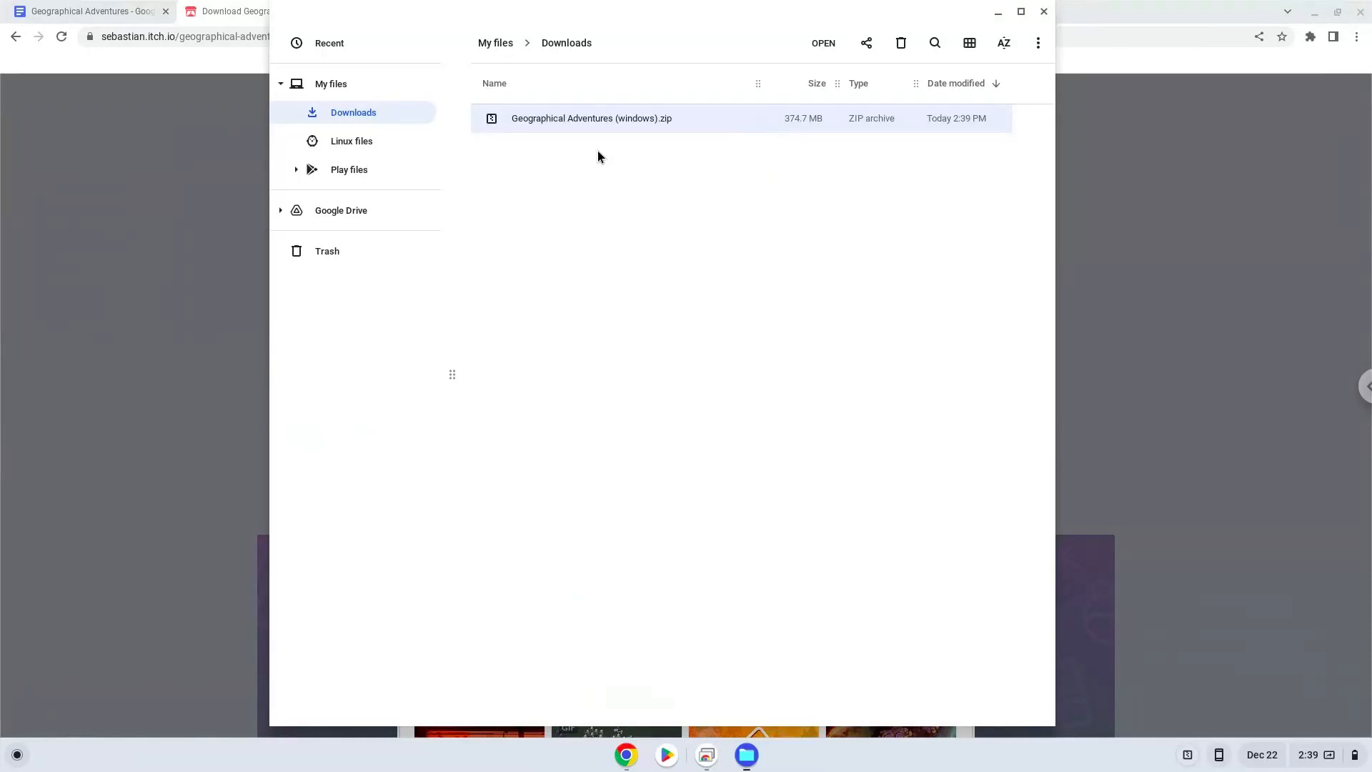
right_click(590, 119)
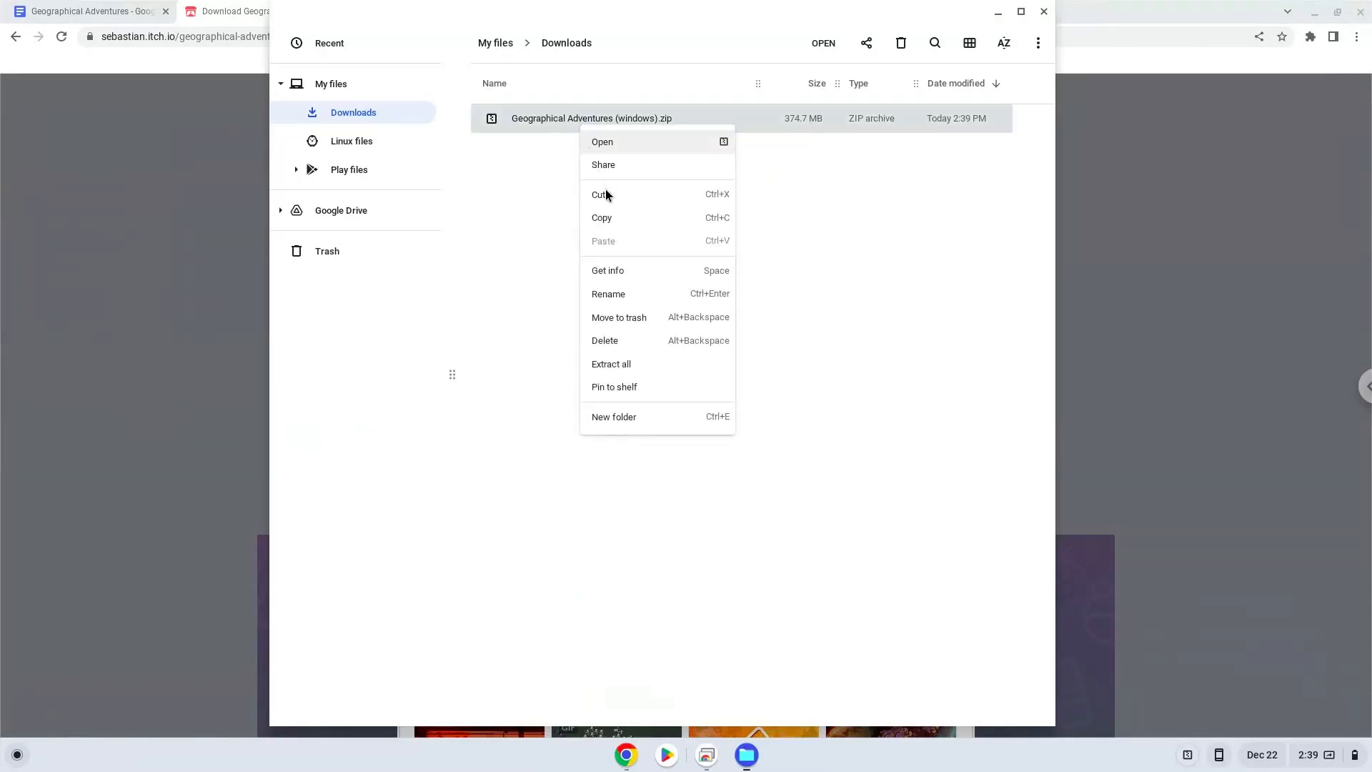
click(441, 162)
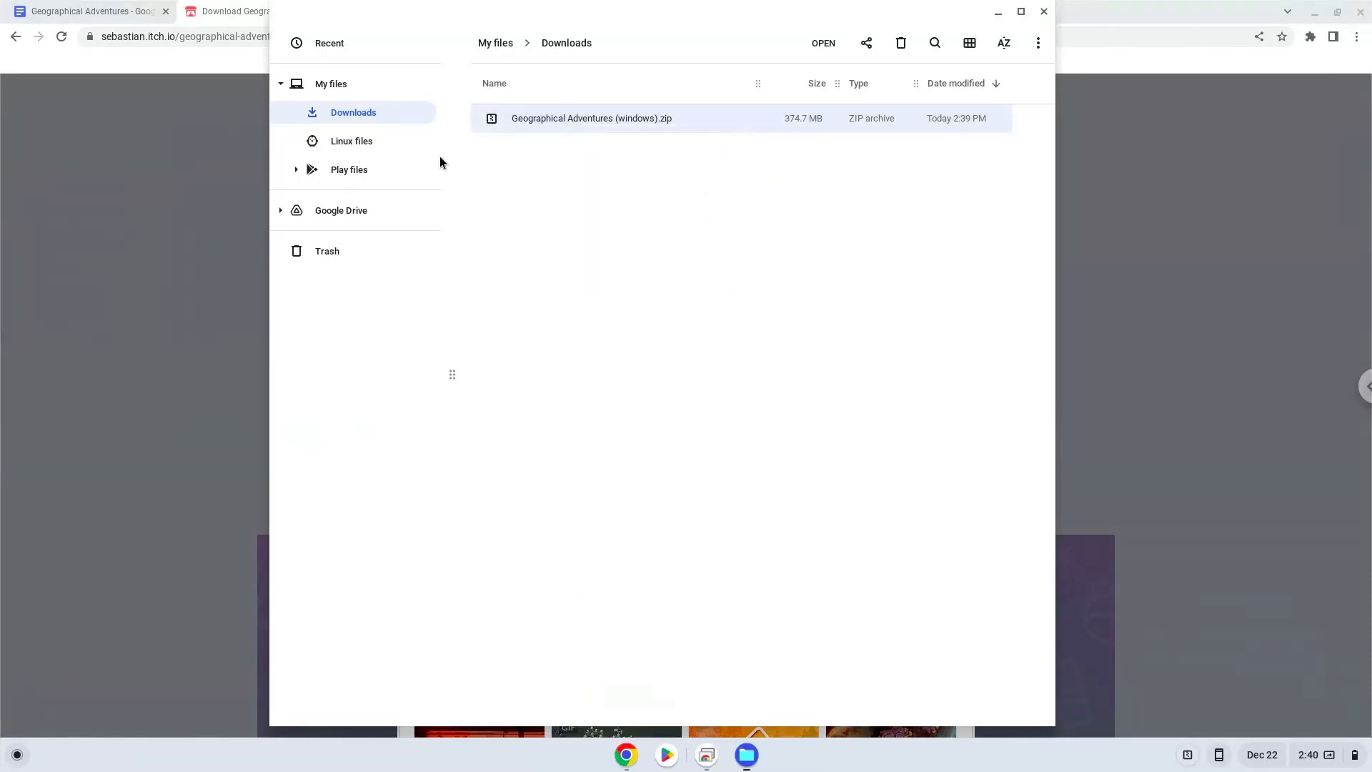
click(352, 142)
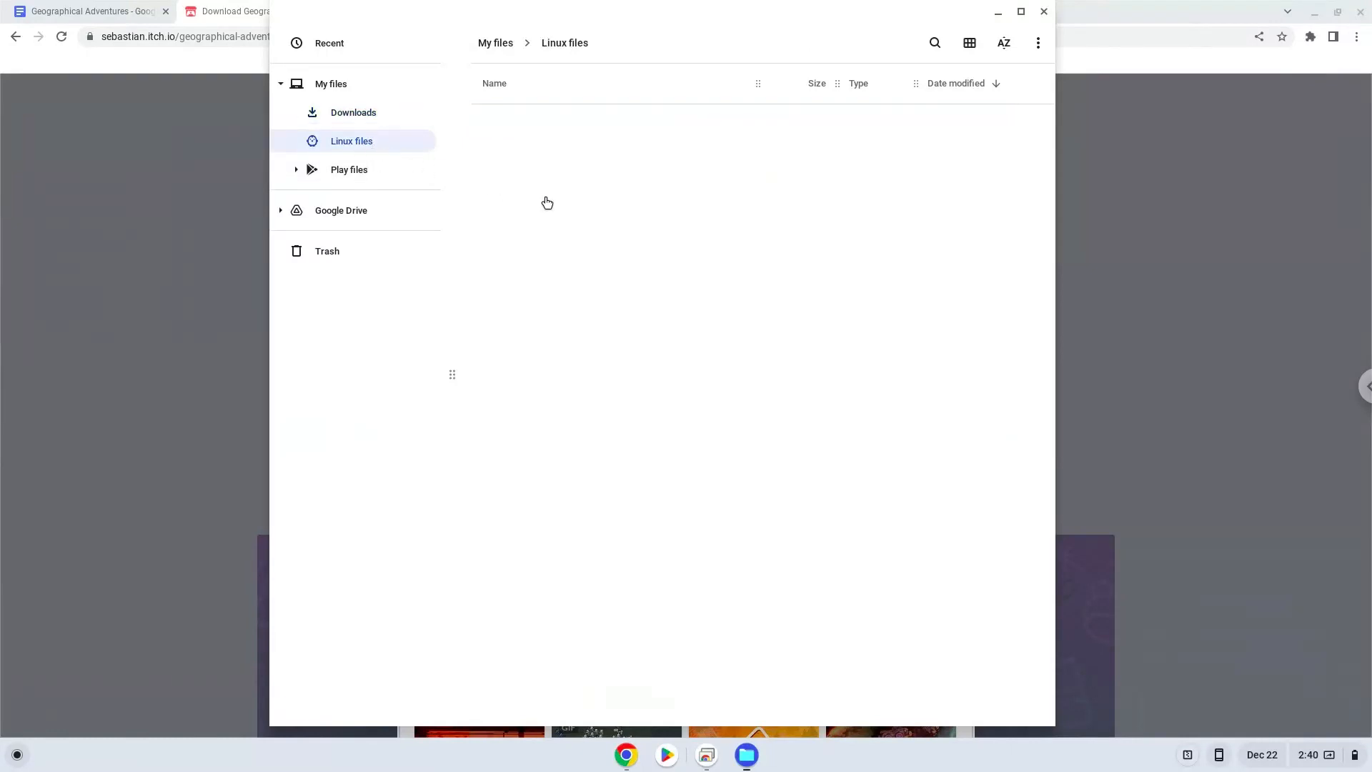
right_click(548, 202)
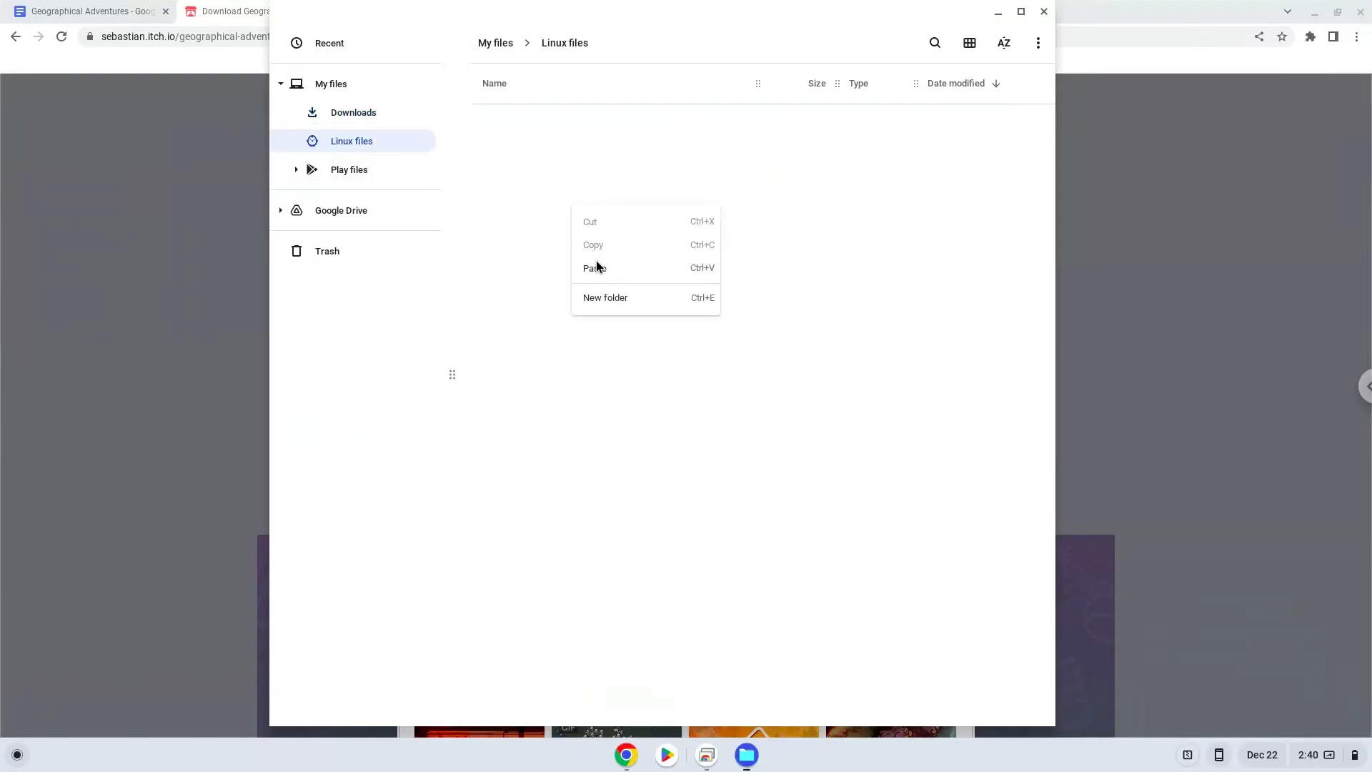
click(598, 269)
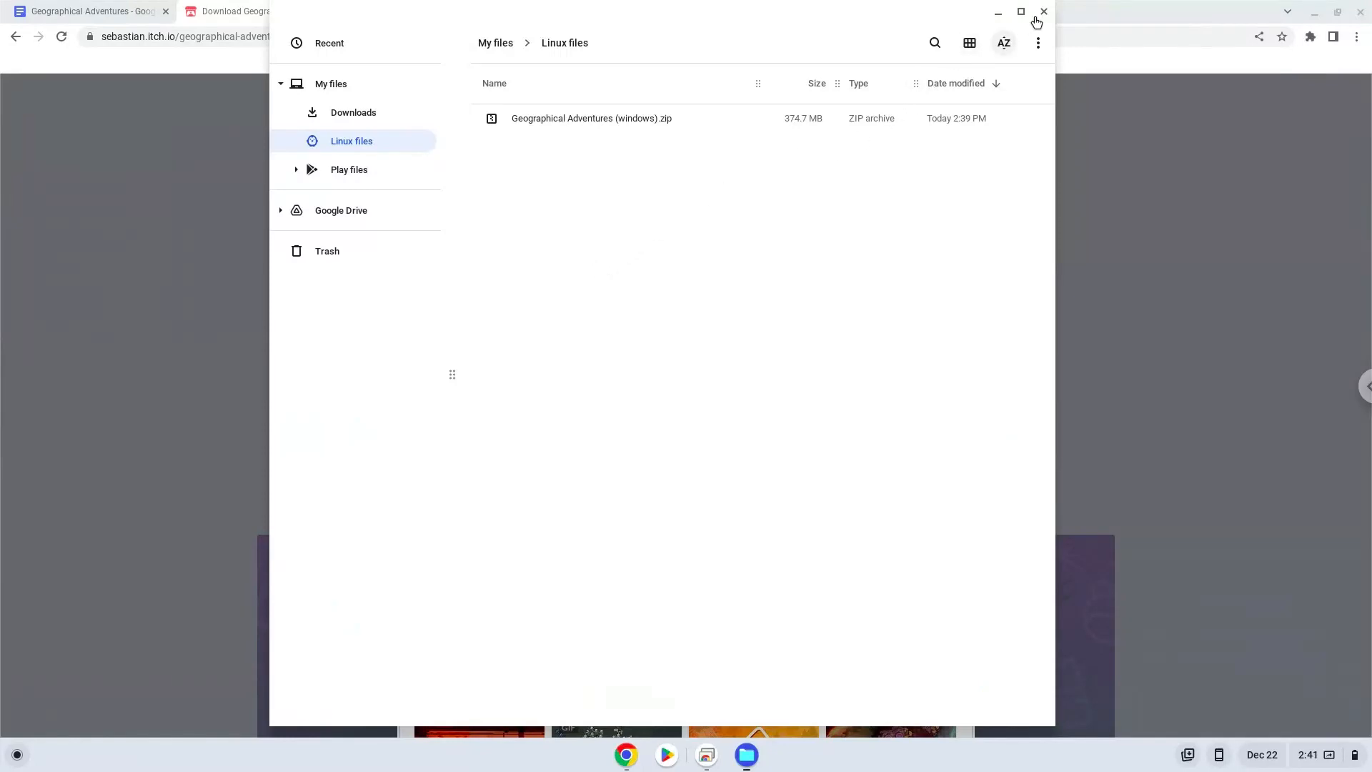
Step: Copy 'sudo dpkg --add-architecture i386' from the Google Docs command notes
click(1044, 11)
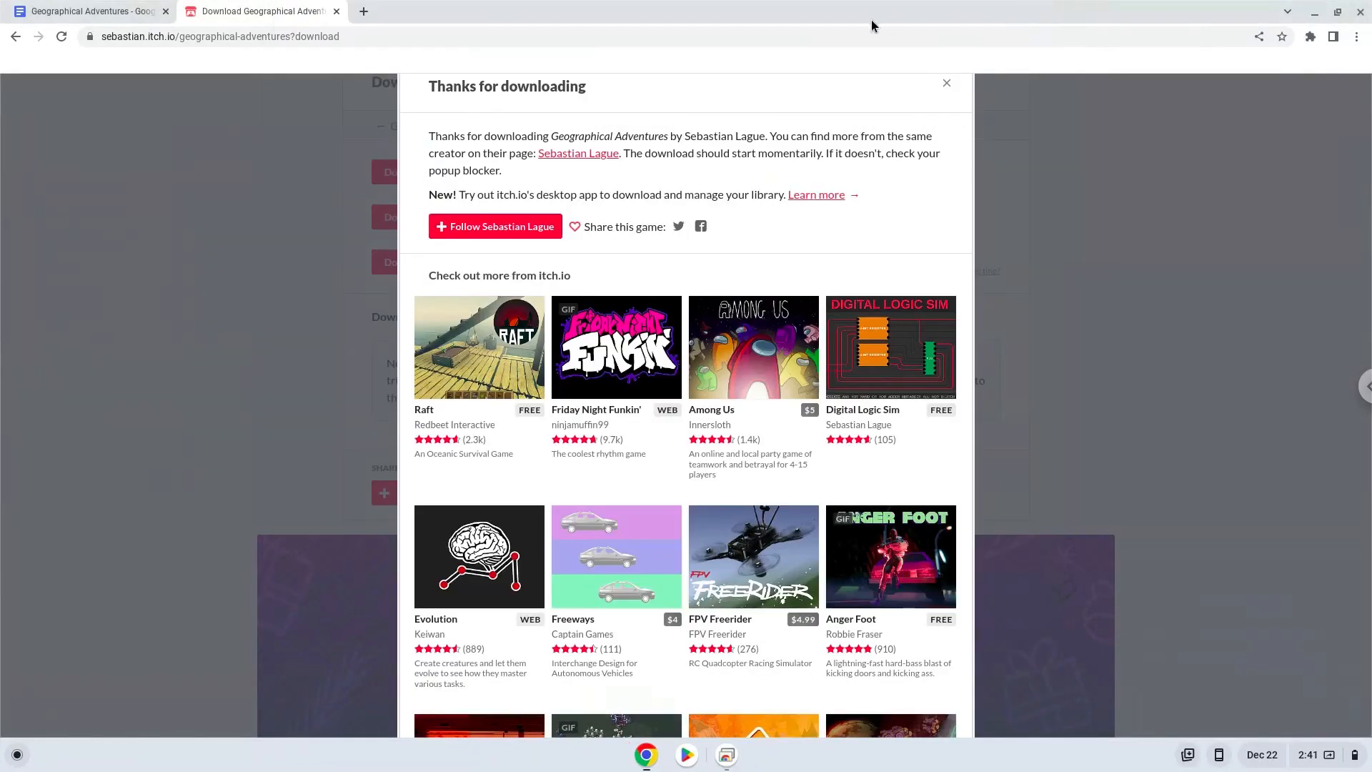
click(83, 10)
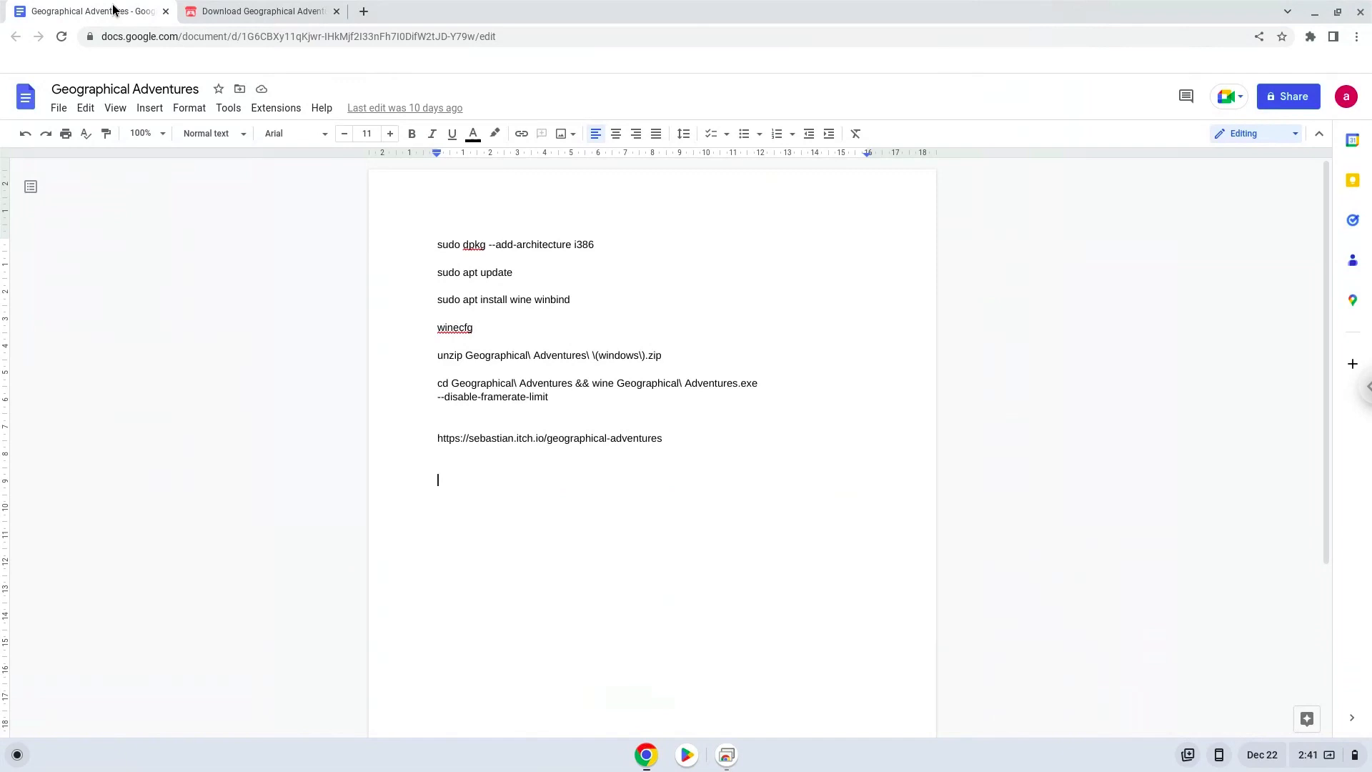
mouse_move(503, 249)
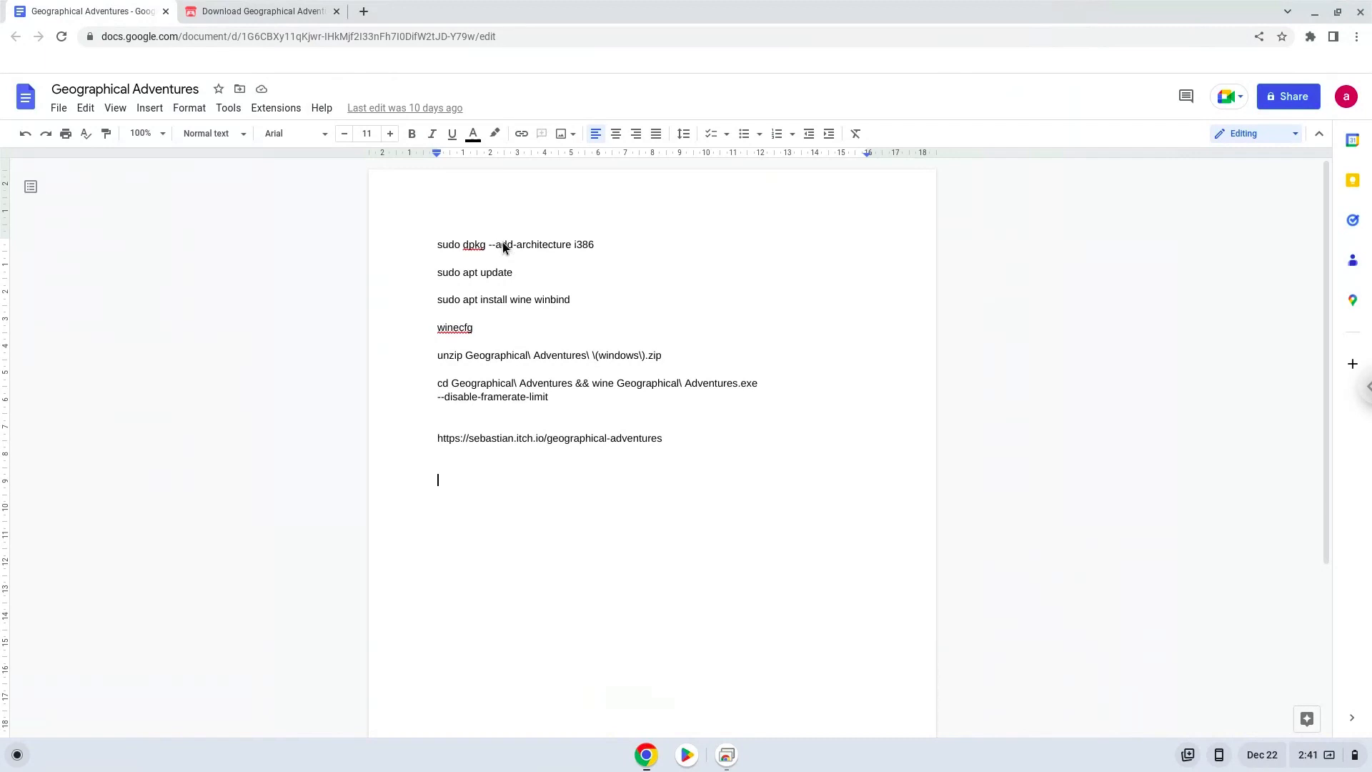
triple_click(516, 245)
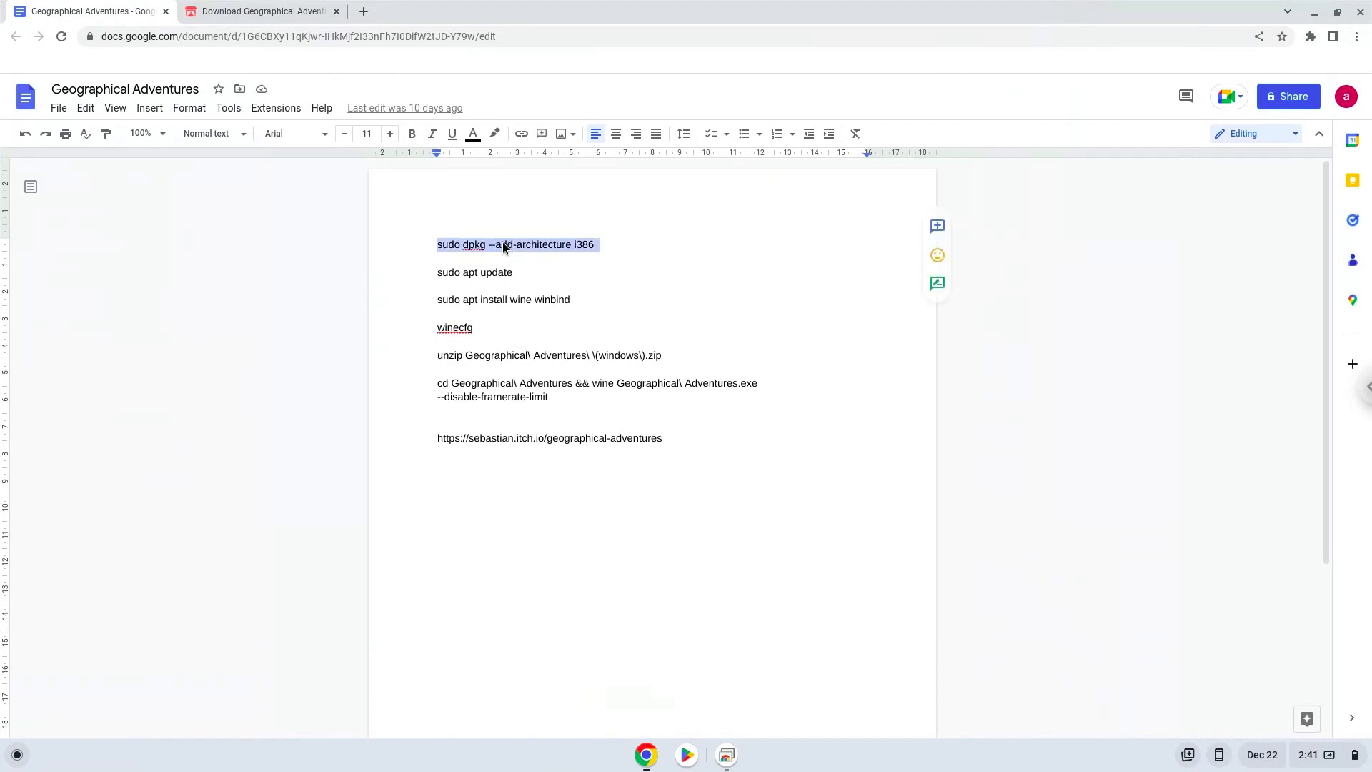
right_click(503, 244)
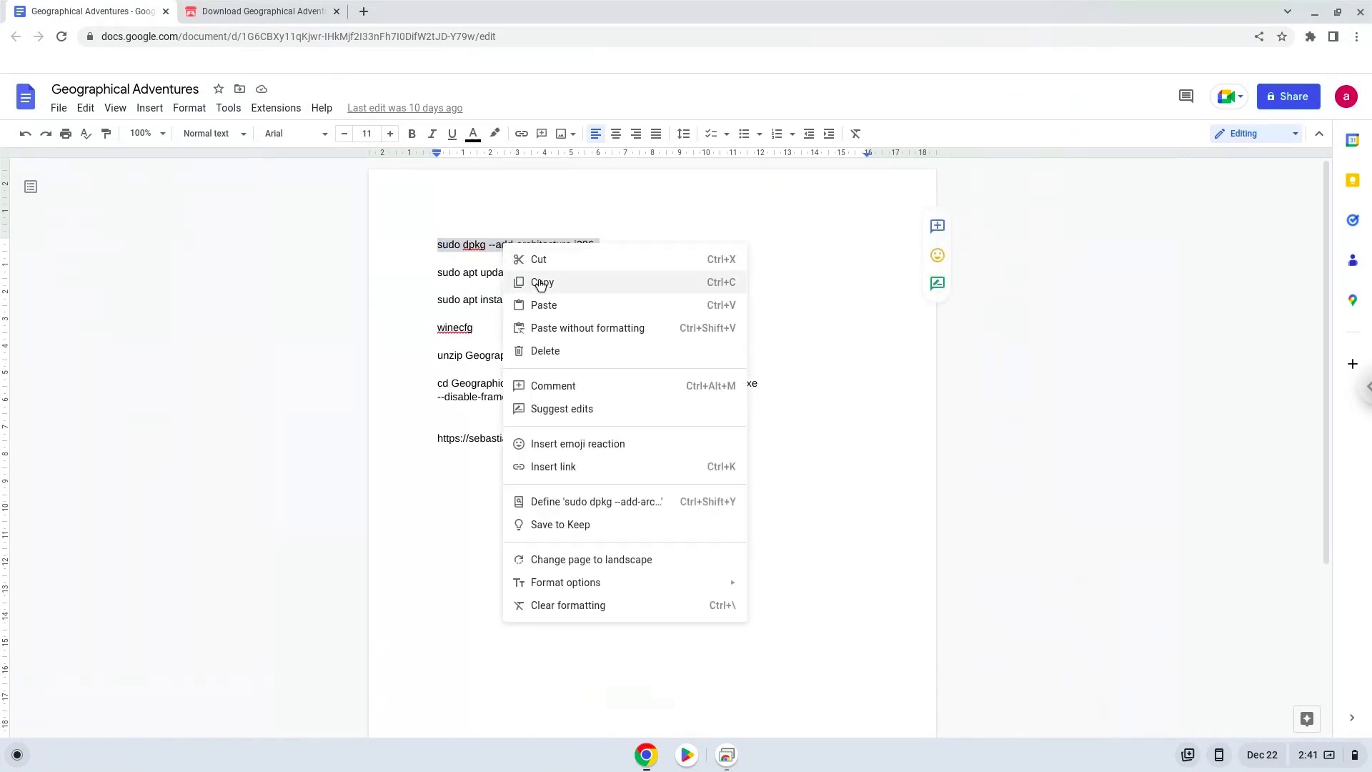
click(543, 282)
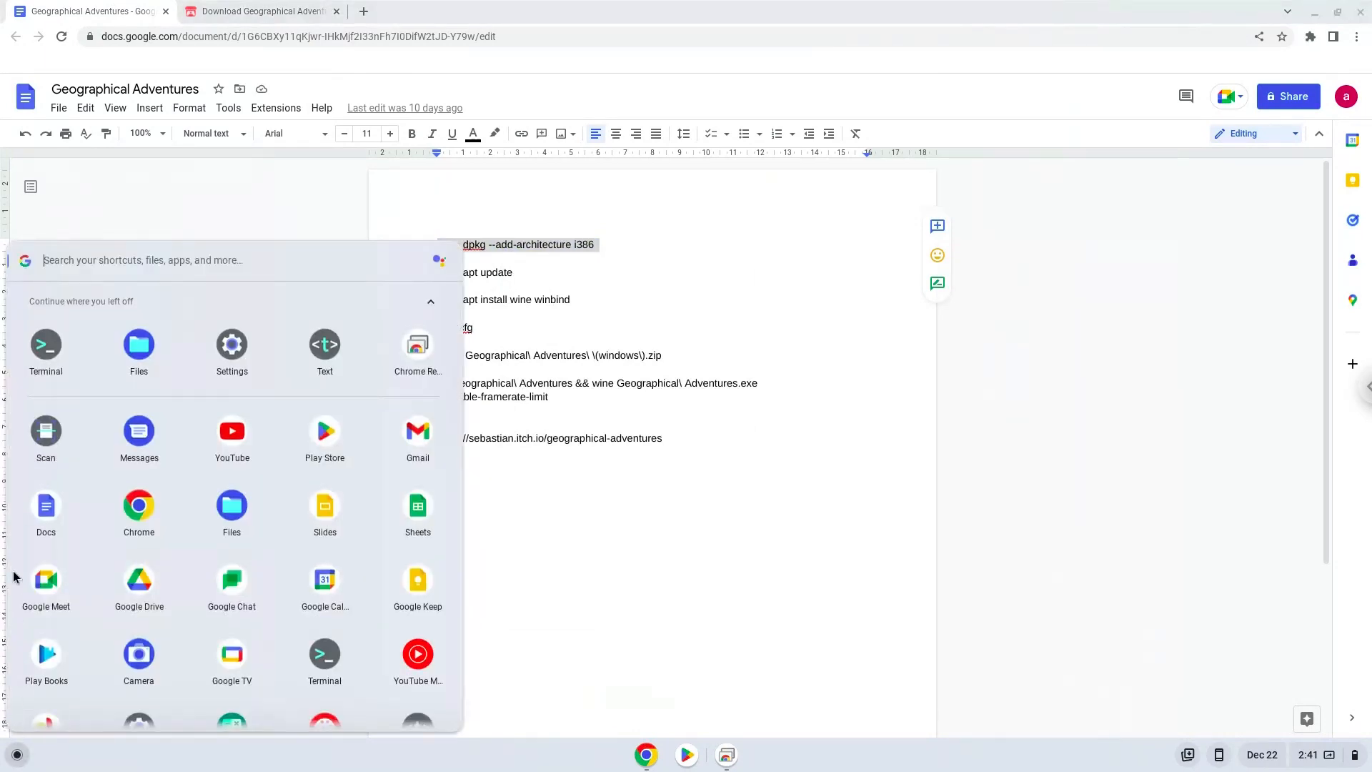
Step: Launch Terminal maximized and start a shell on the penguin Linux container
click(46, 345)
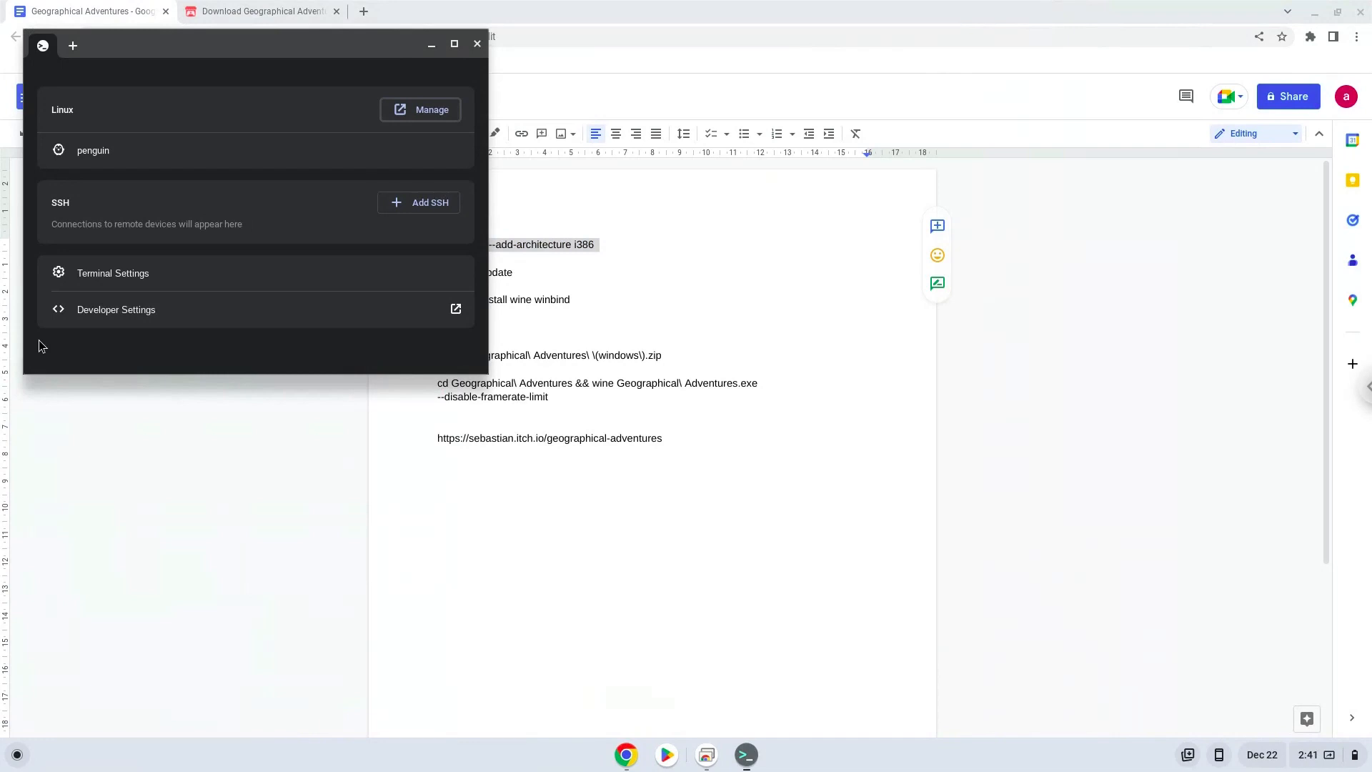
mouse_move(257, 53)
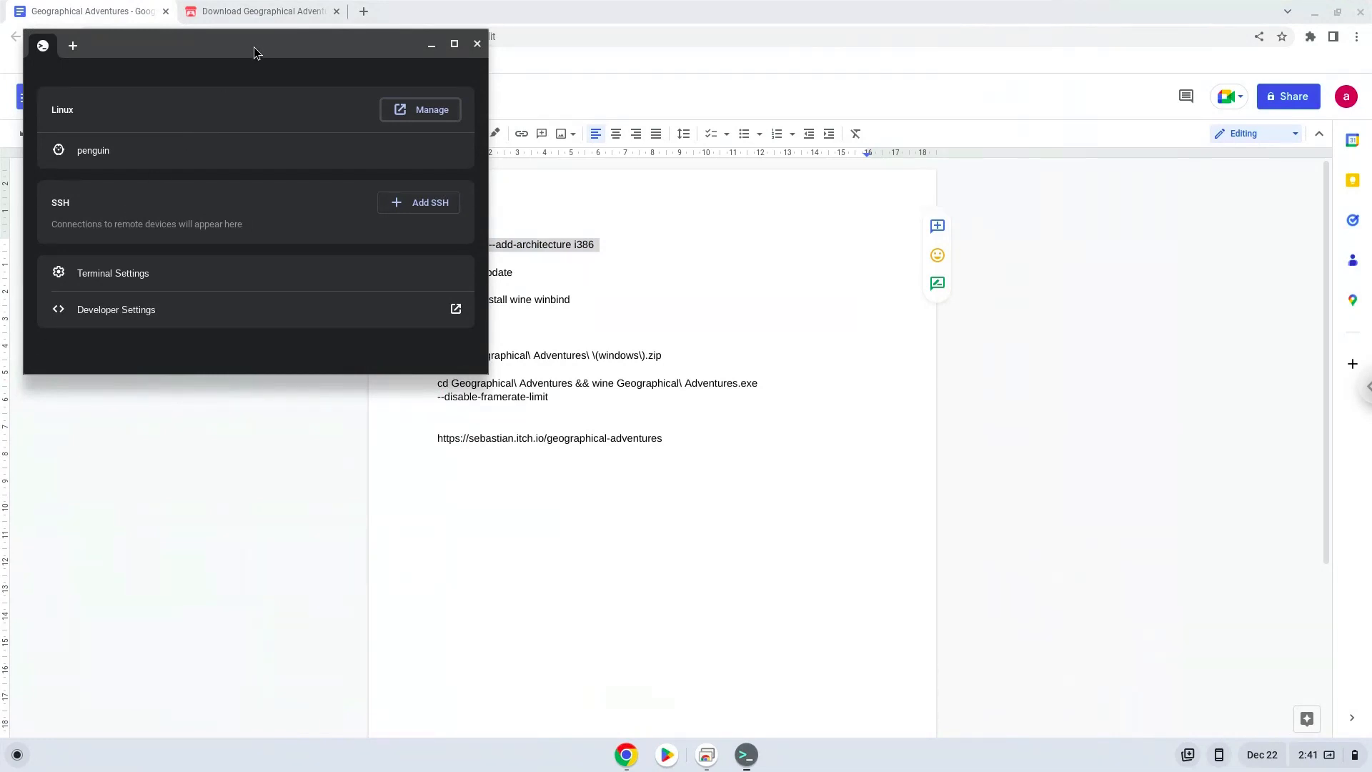
click(453, 44)
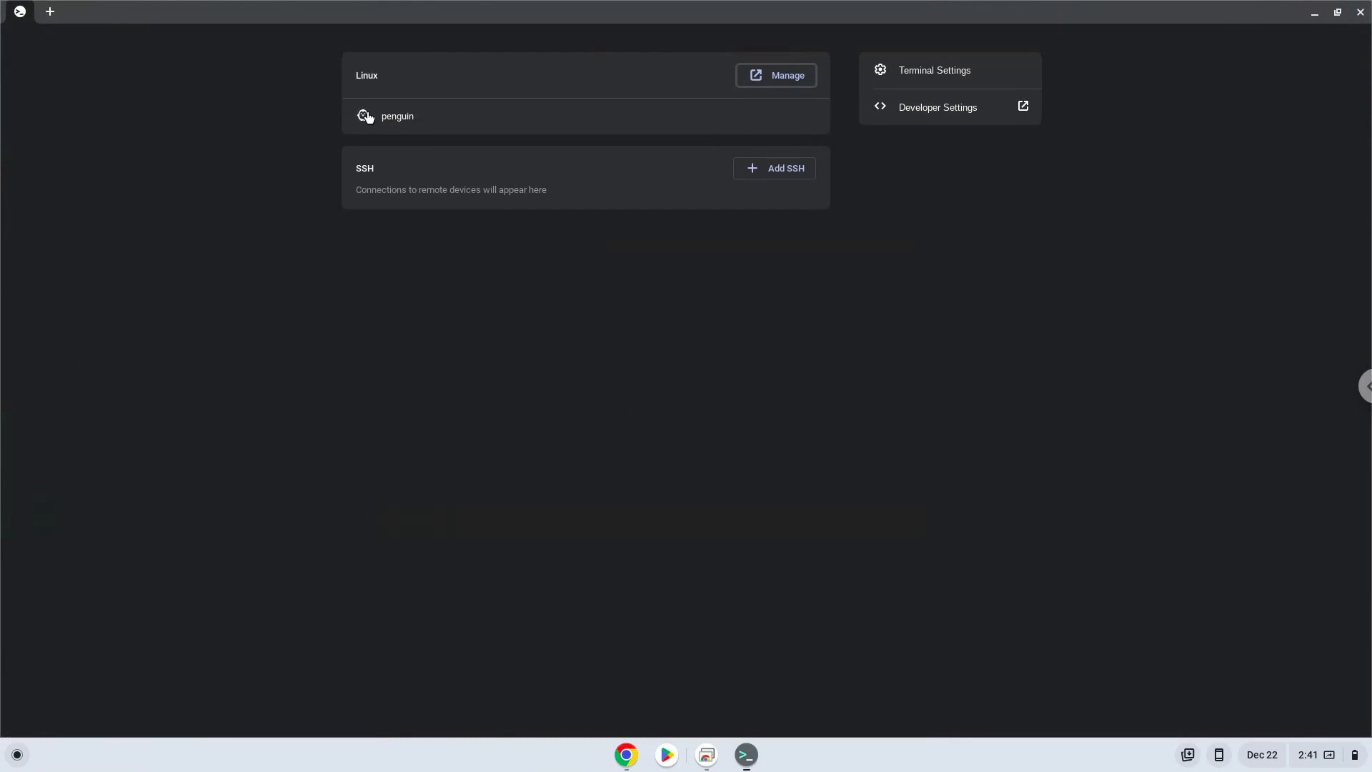
click(397, 116)
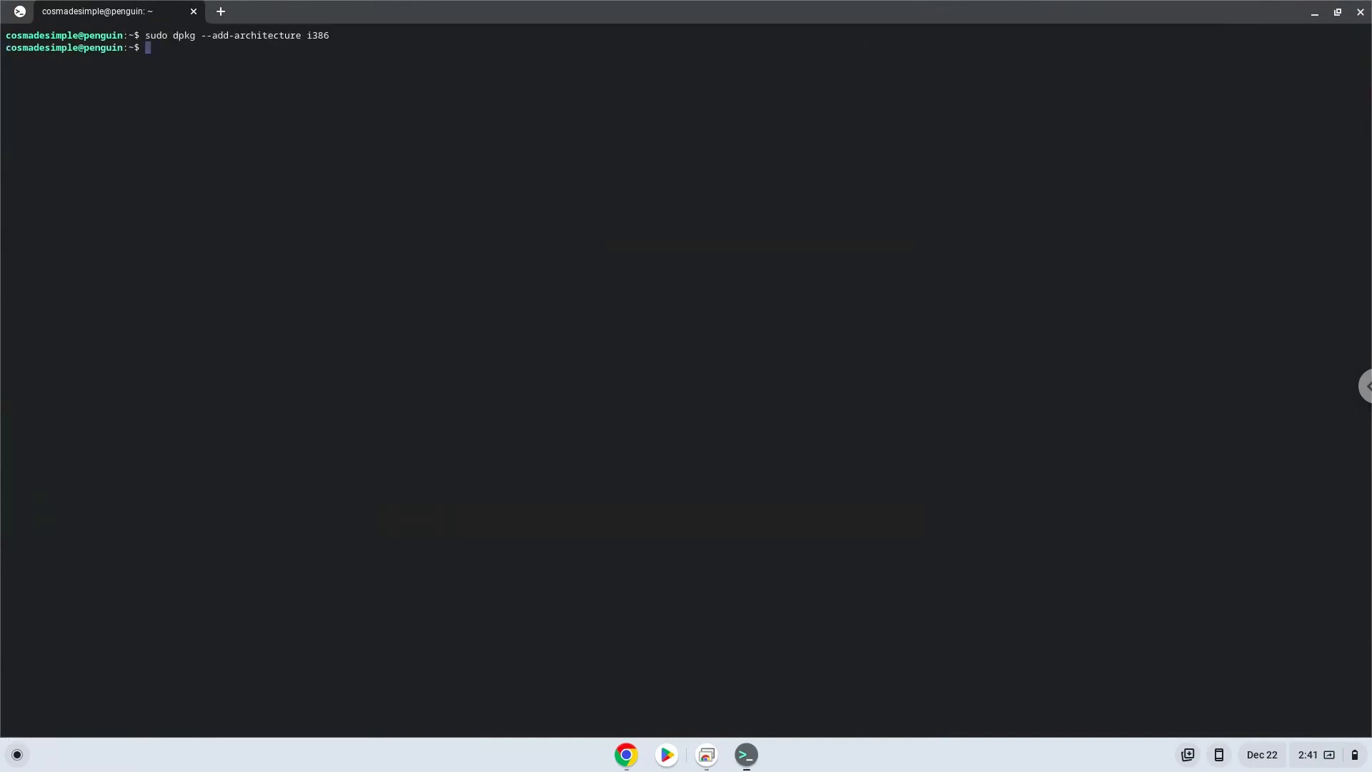
mouse_move(593, 692)
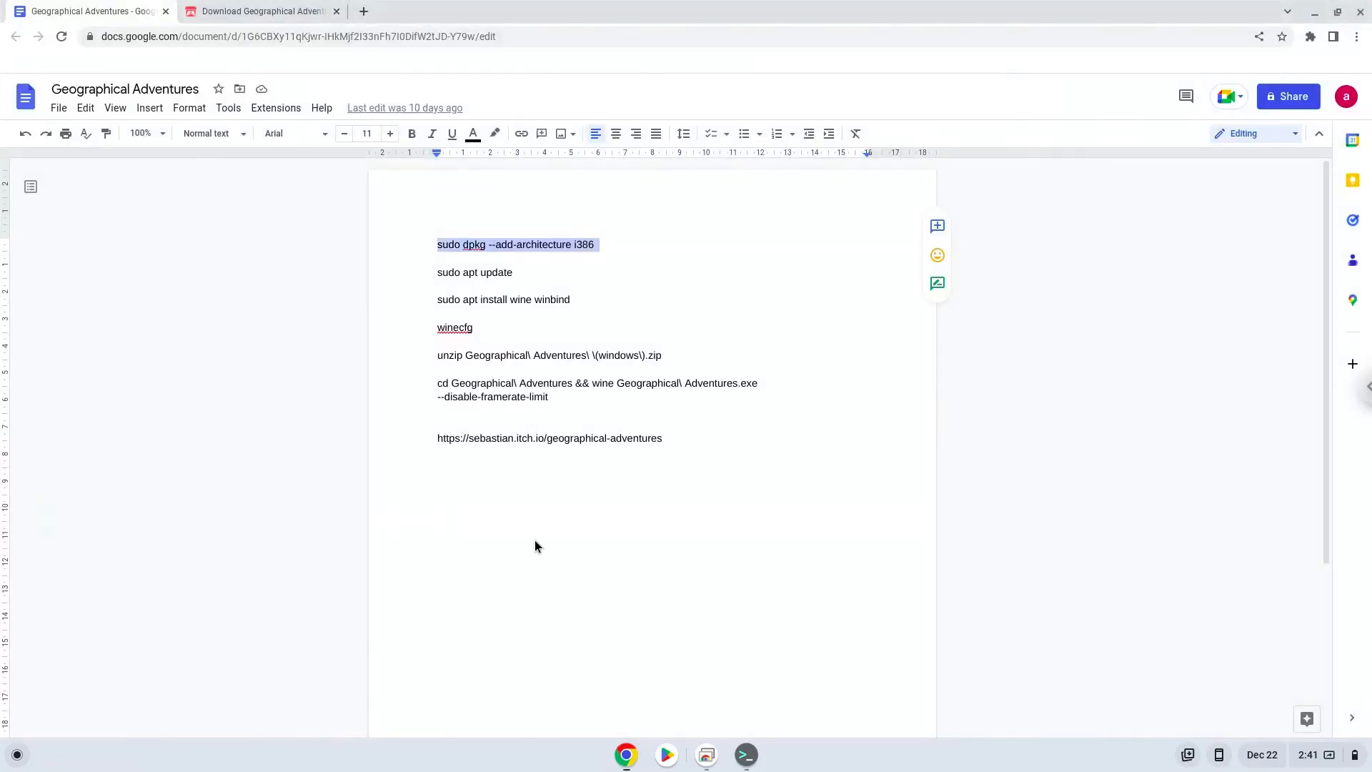
Step: Copy 'sudo apt update' from the notes and run it in the Linux terminal
click(455, 271)
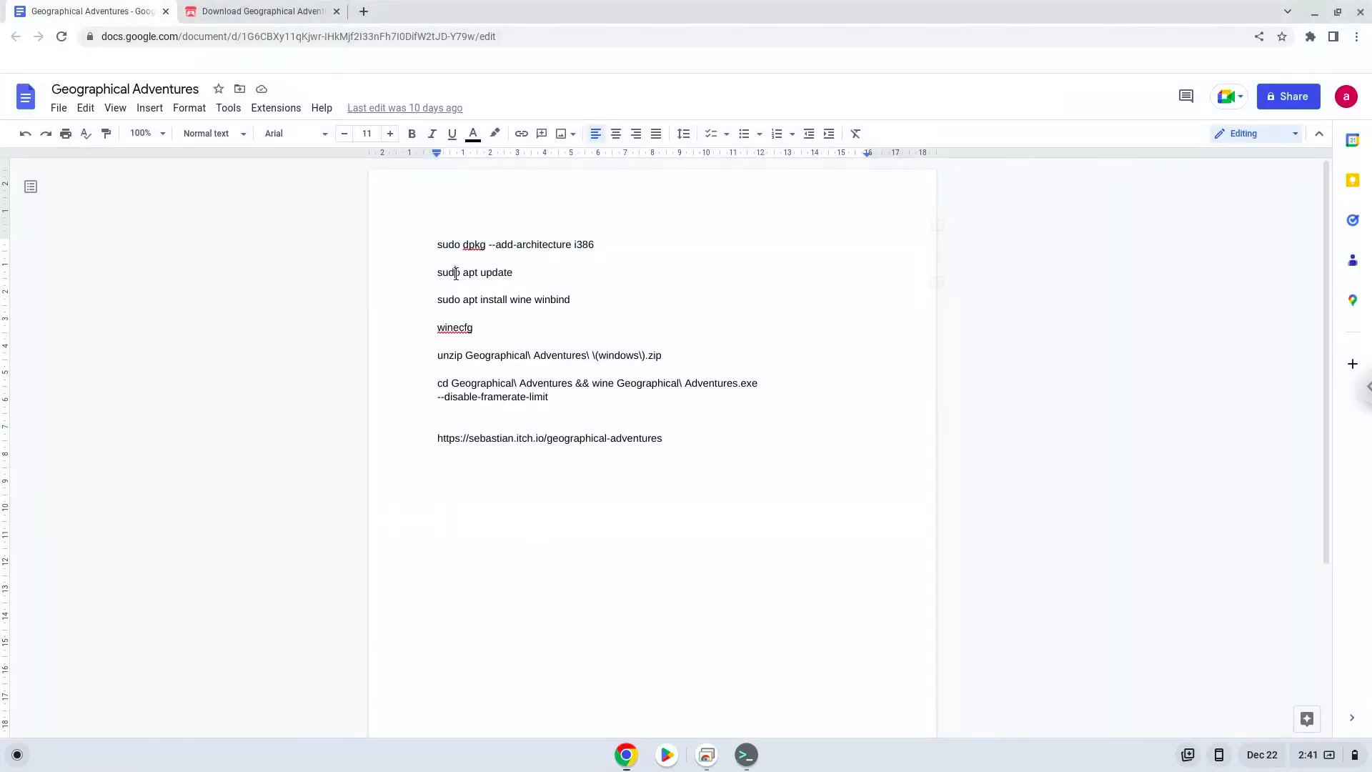
right_click(475, 272)
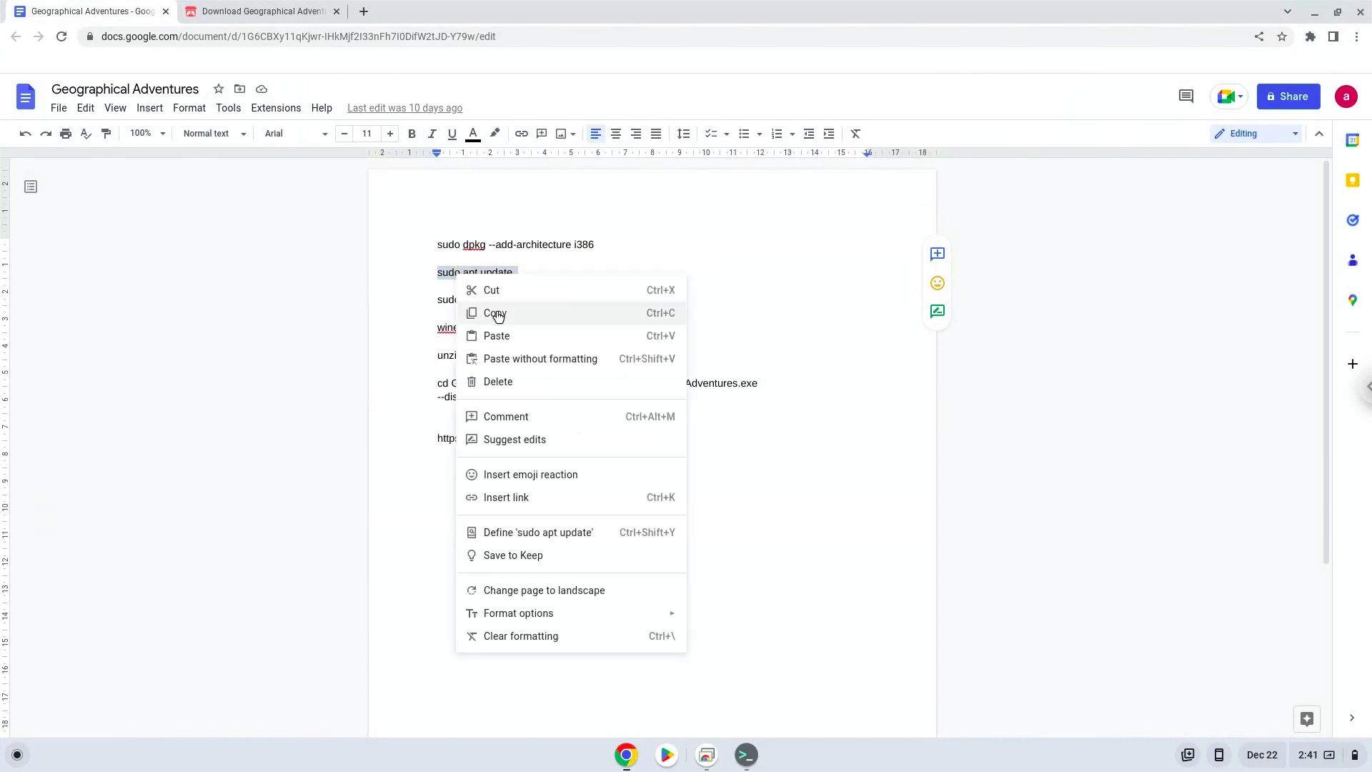
click(496, 313)
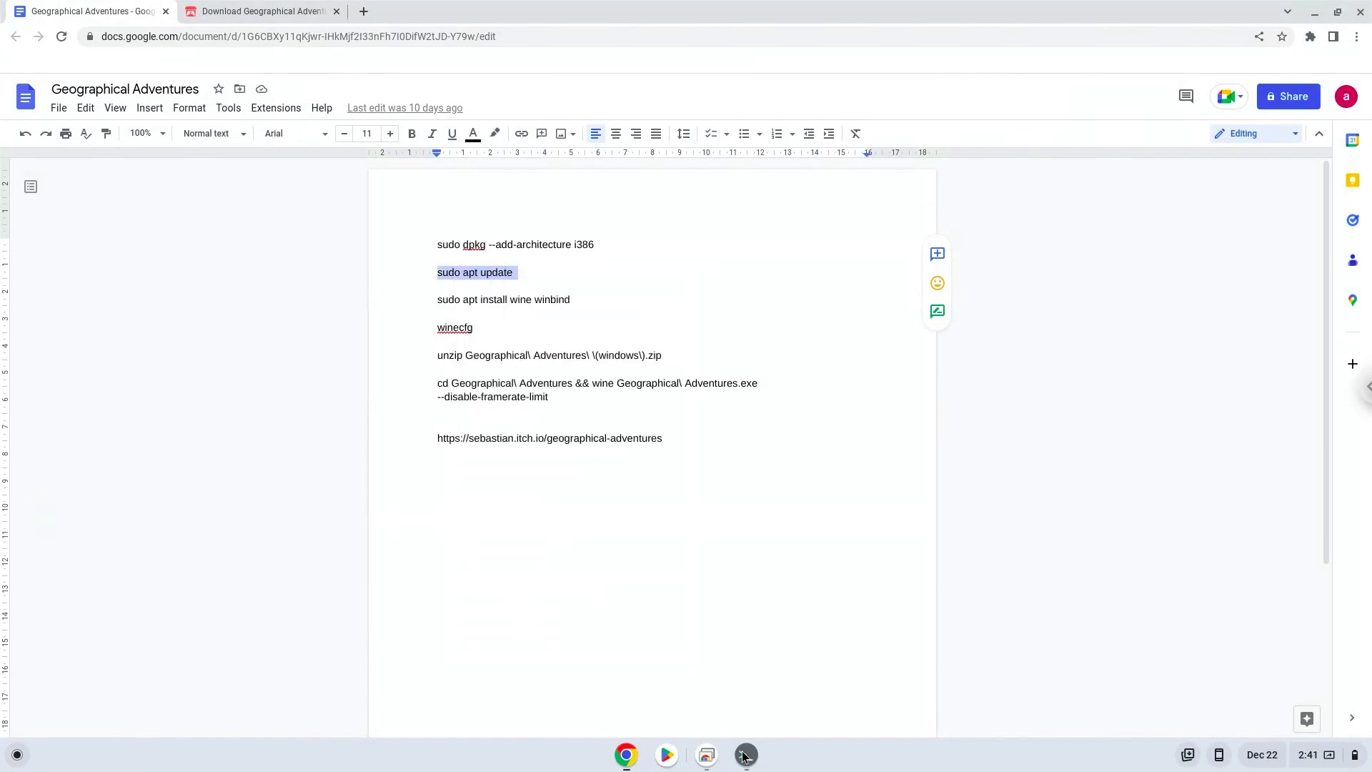
click(745, 755)
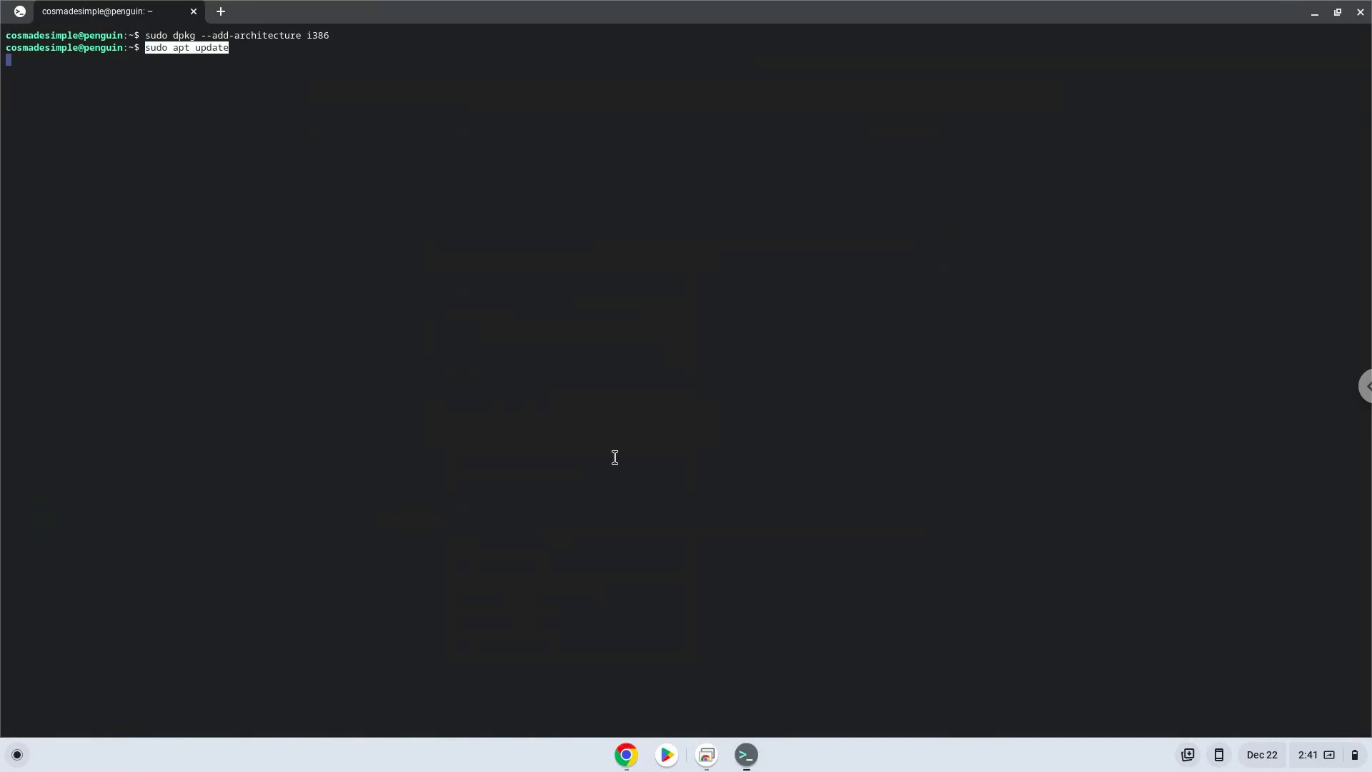
key(Return)
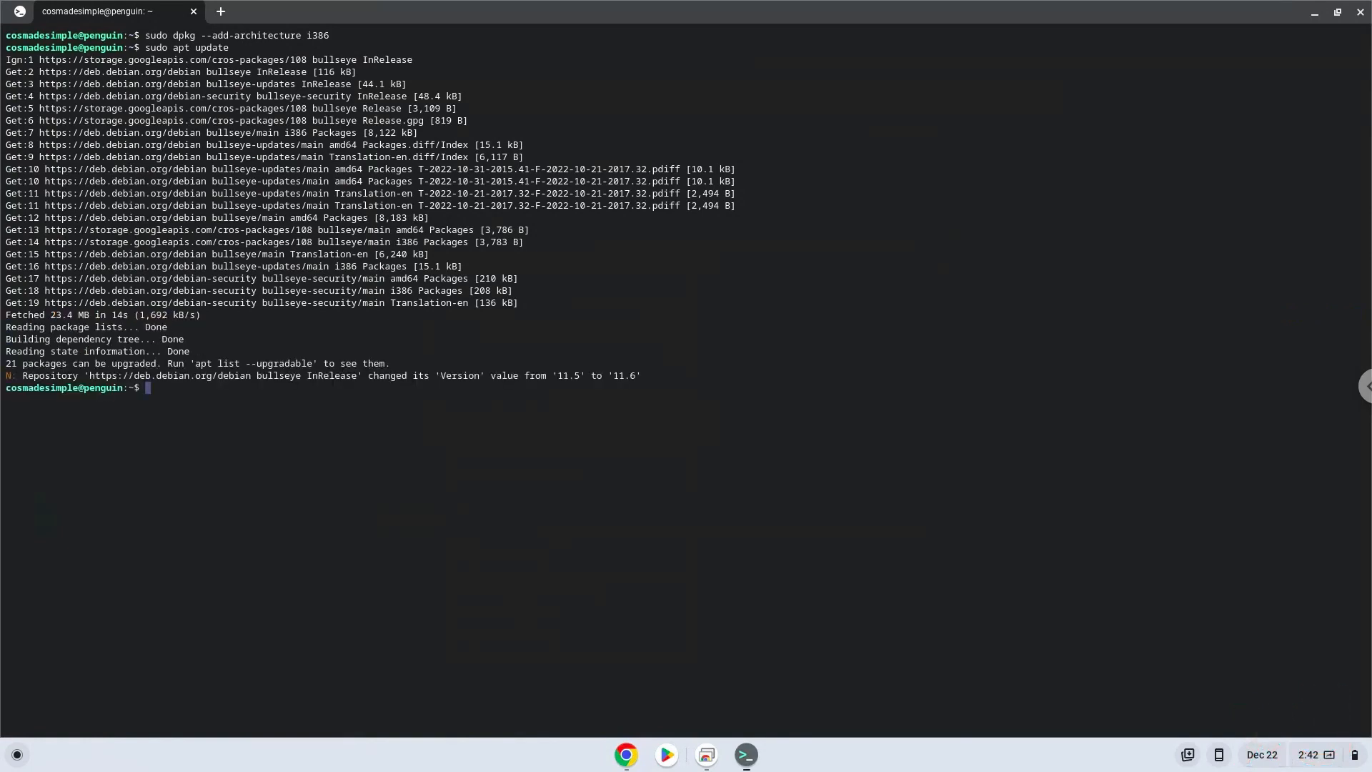
mouse_move(619, 716)
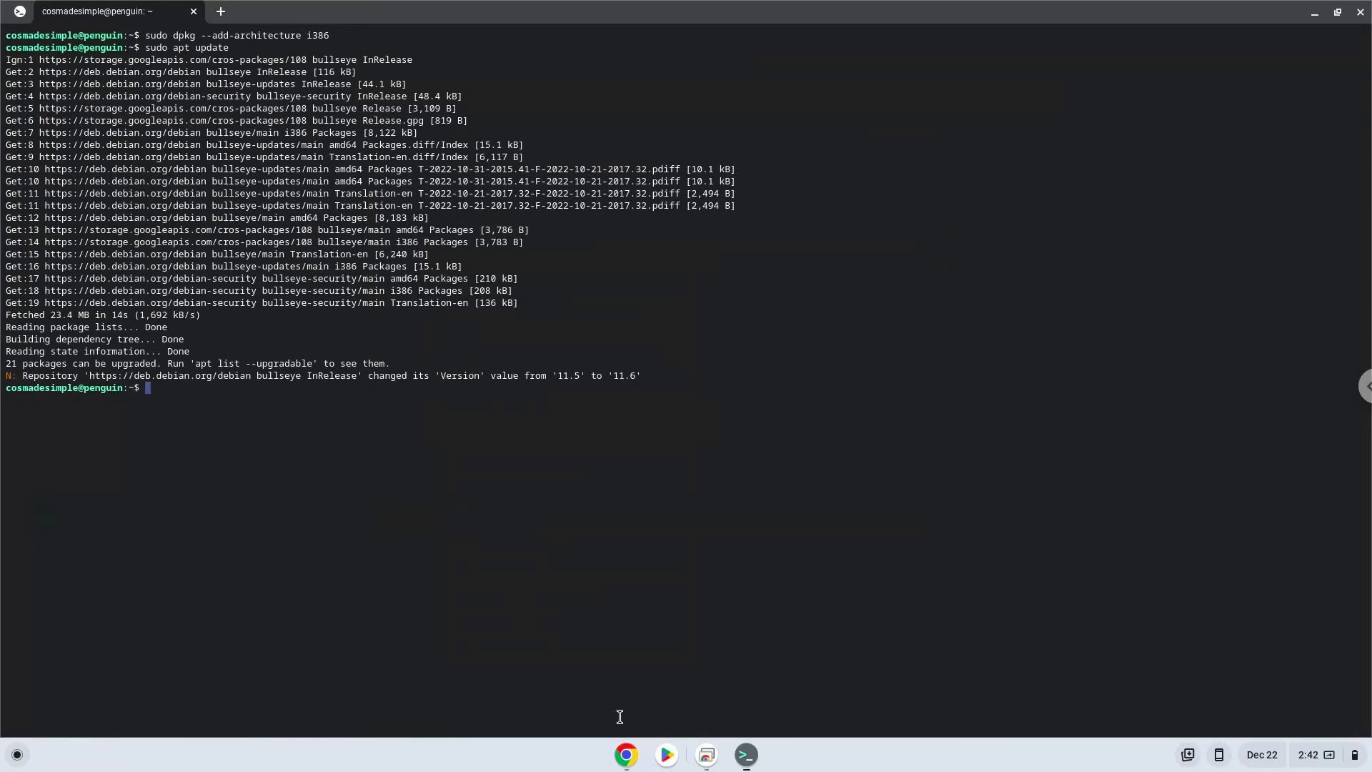
Step: Run 'sudo apt install wine winbind' in the terminal and let it finish
click(626, 755)
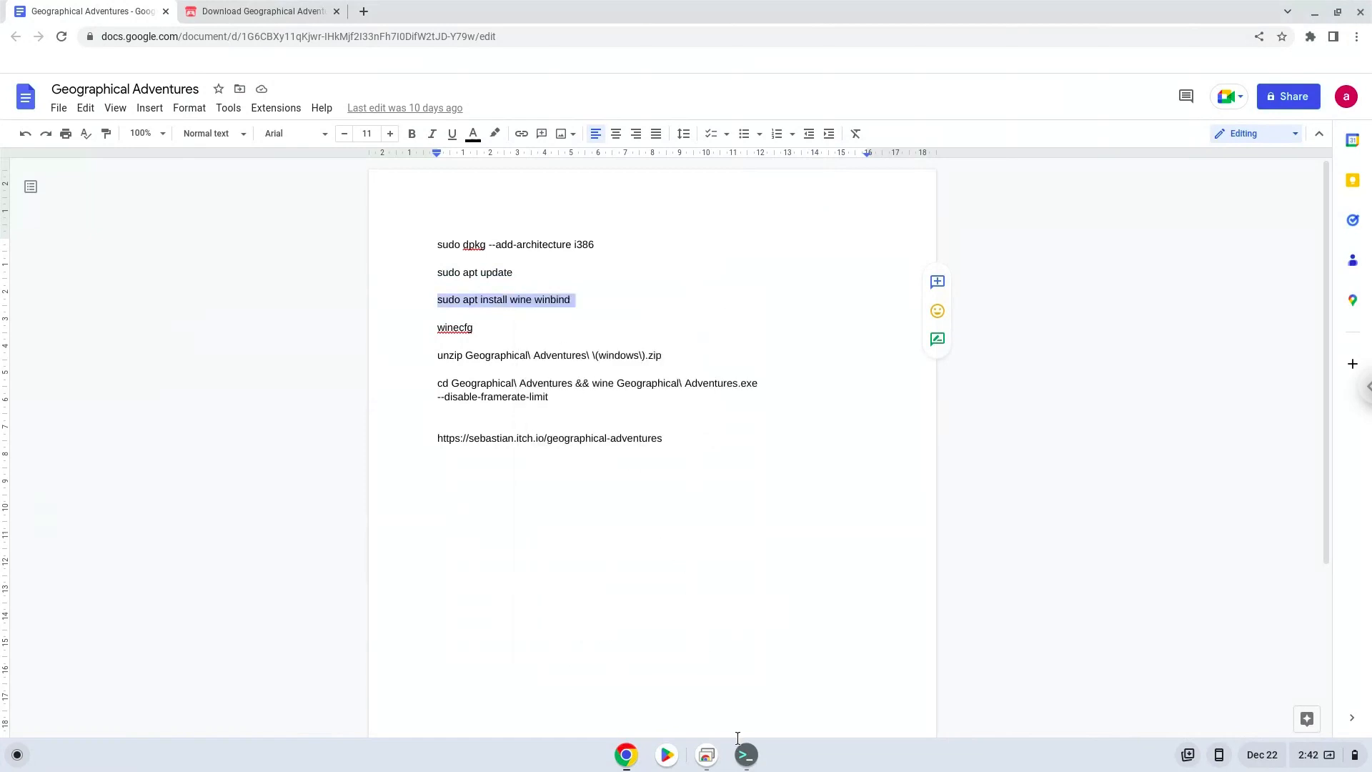
click(744, 754)
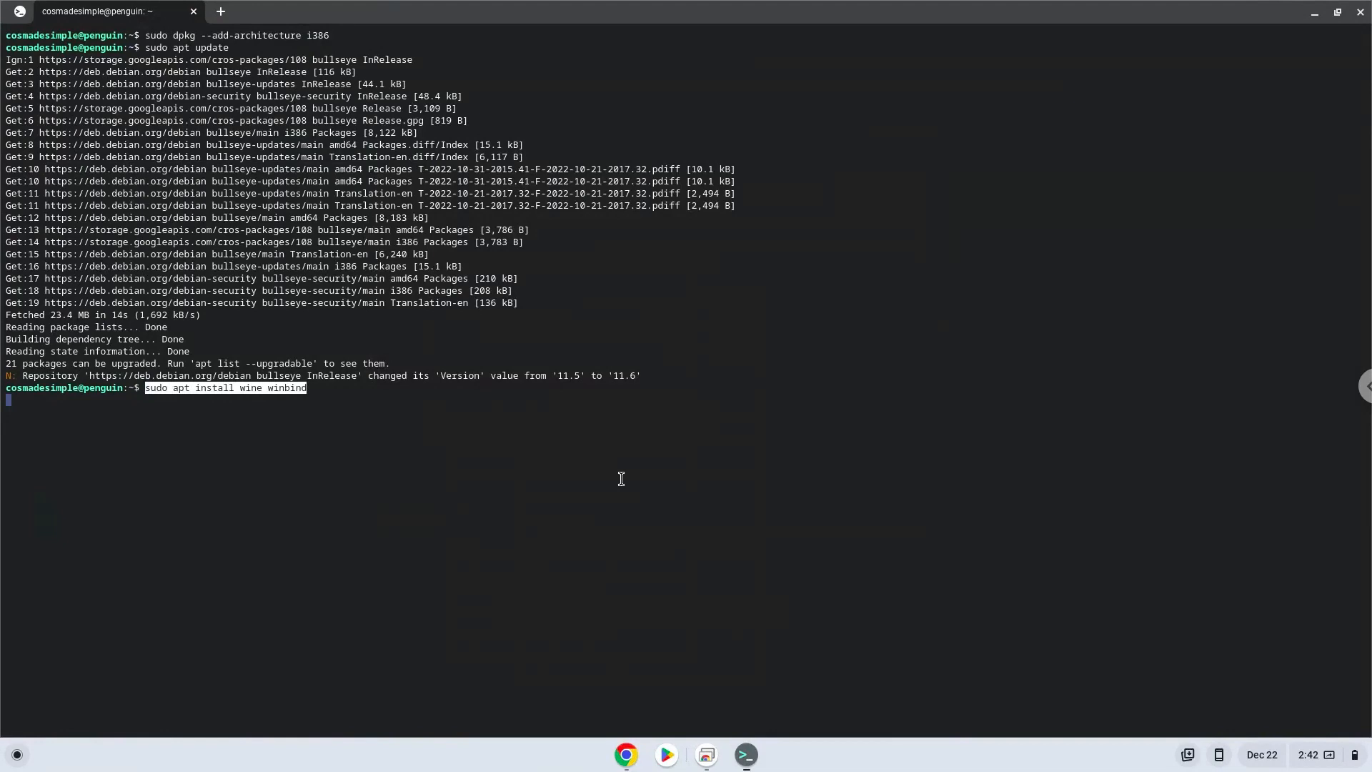
key(Return)
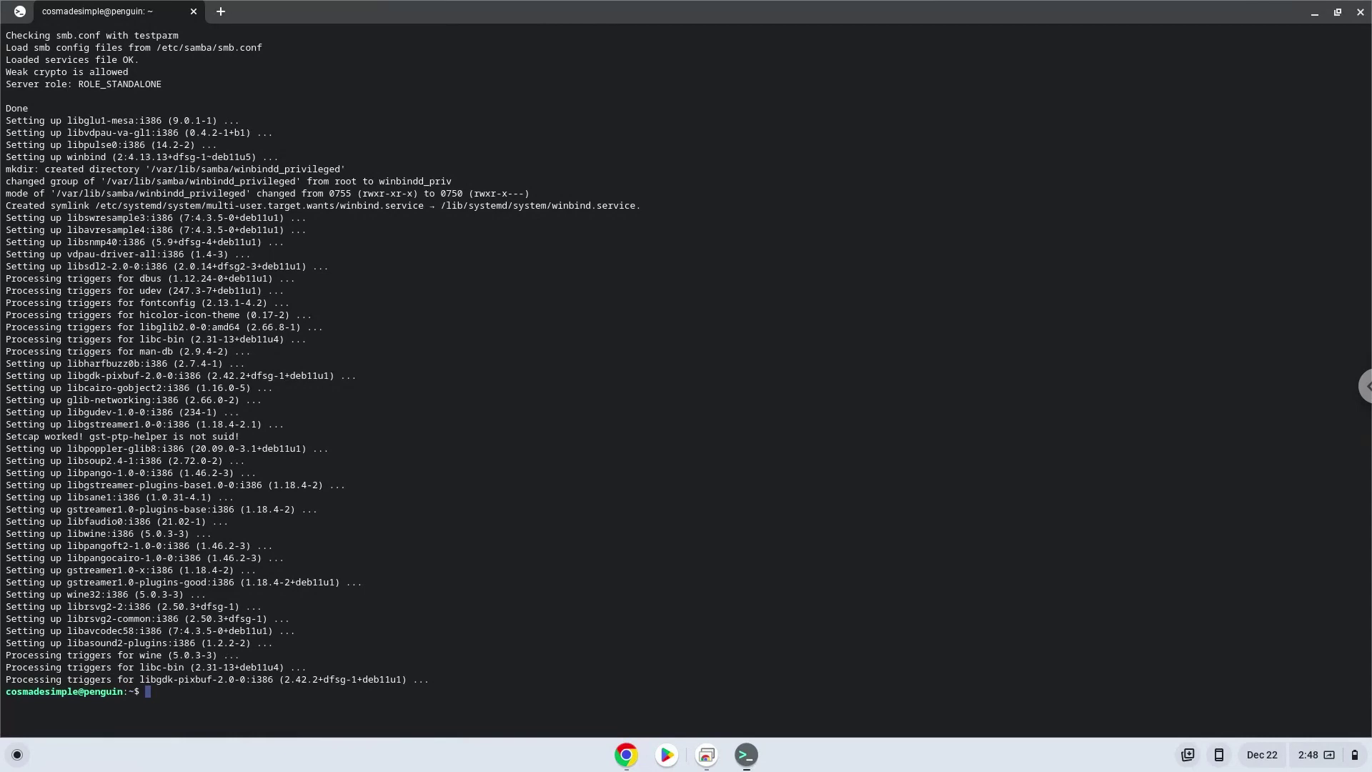
mouse_move(467, 9)
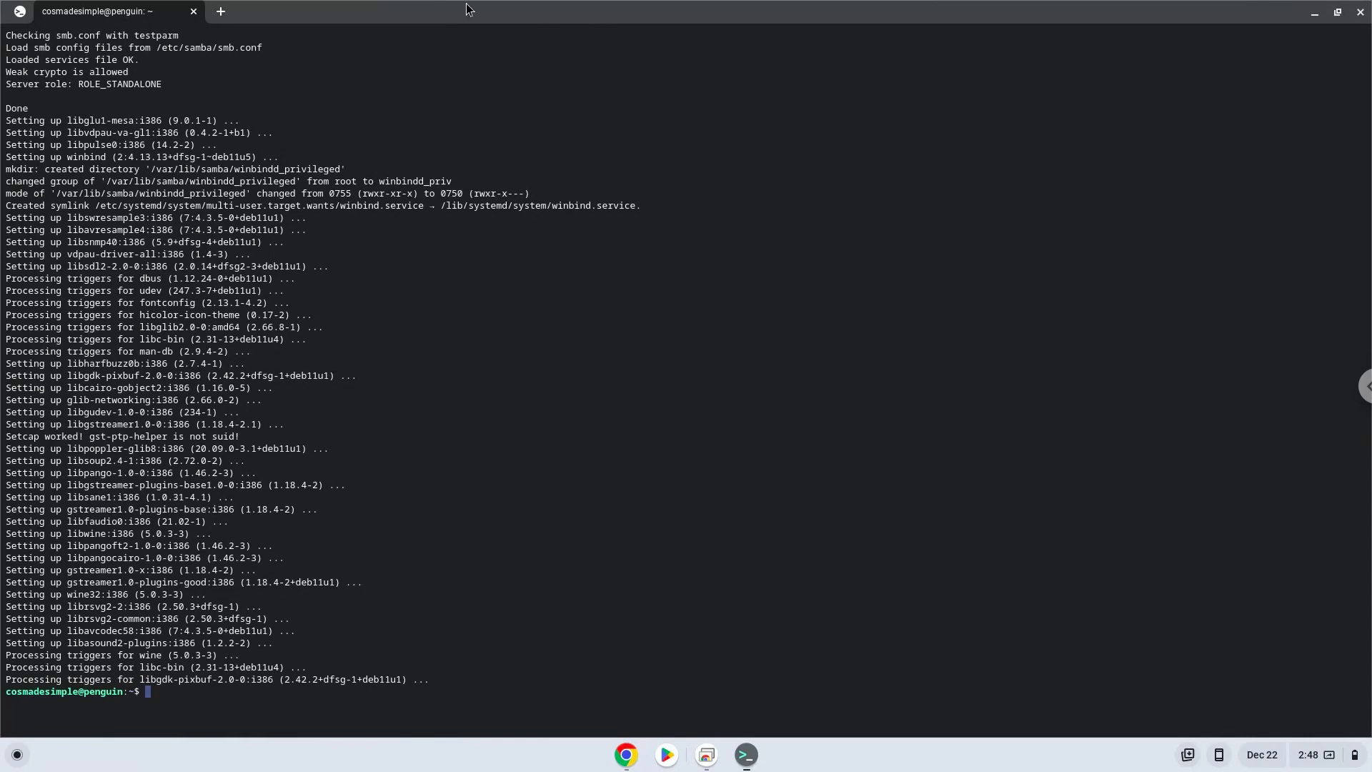
mouse_move(599, 453)
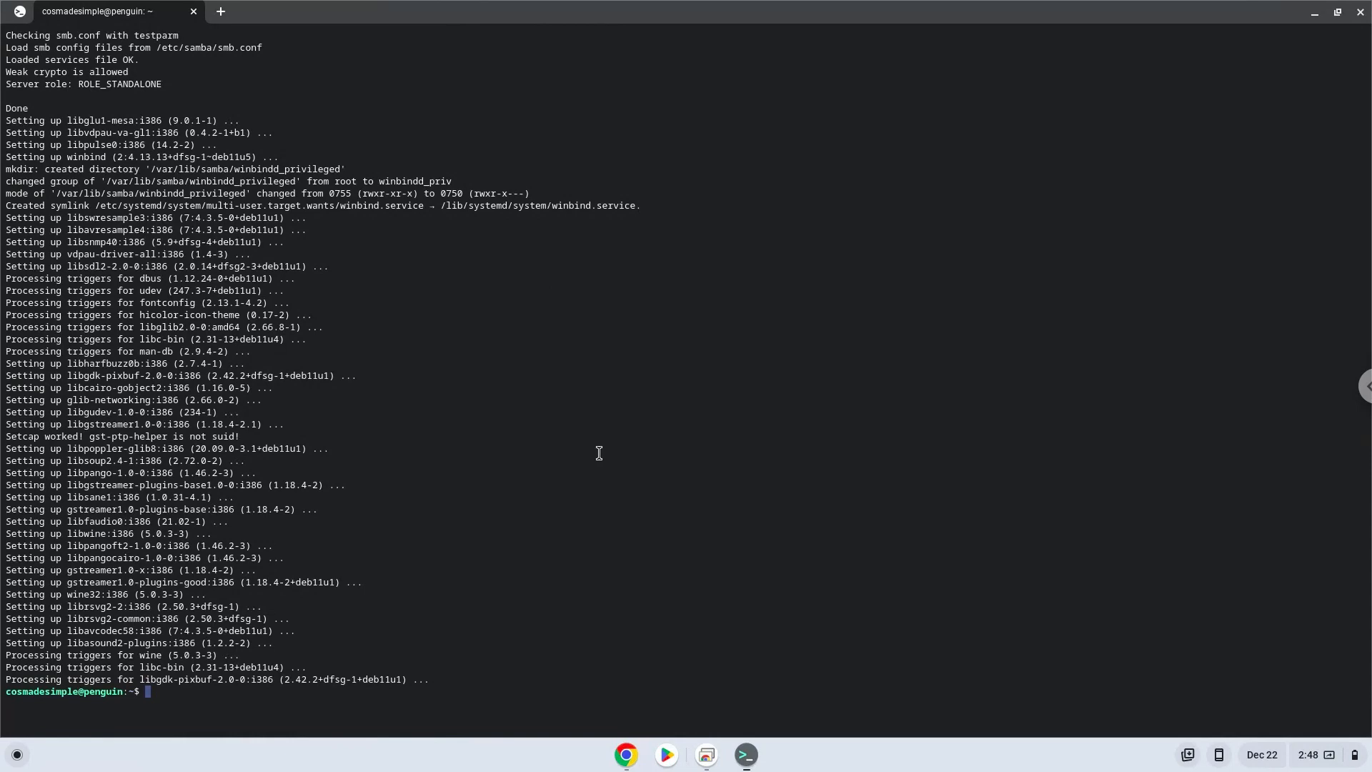
mouse_move(624, 755)
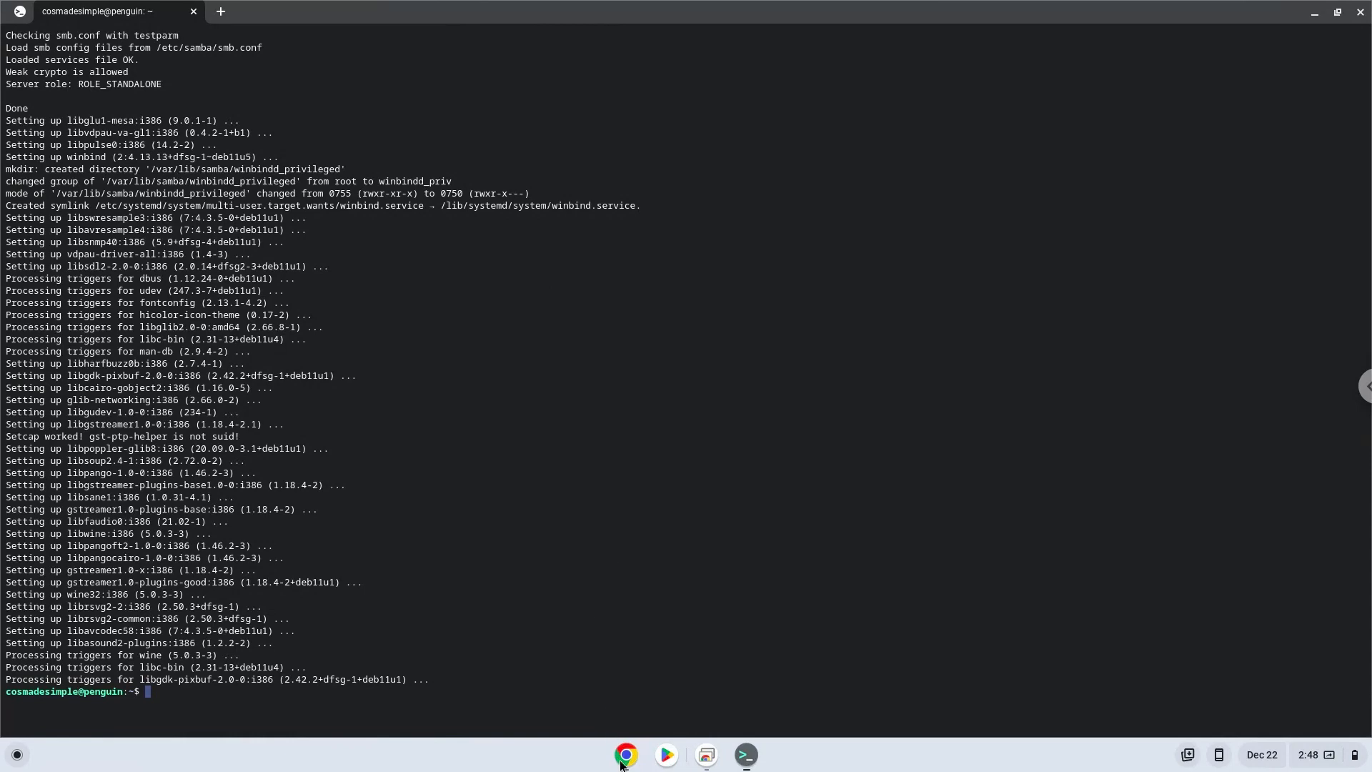
Step: Copy 'winecfg' from the notes and run it to create the Wine configuration
click(627, 754)
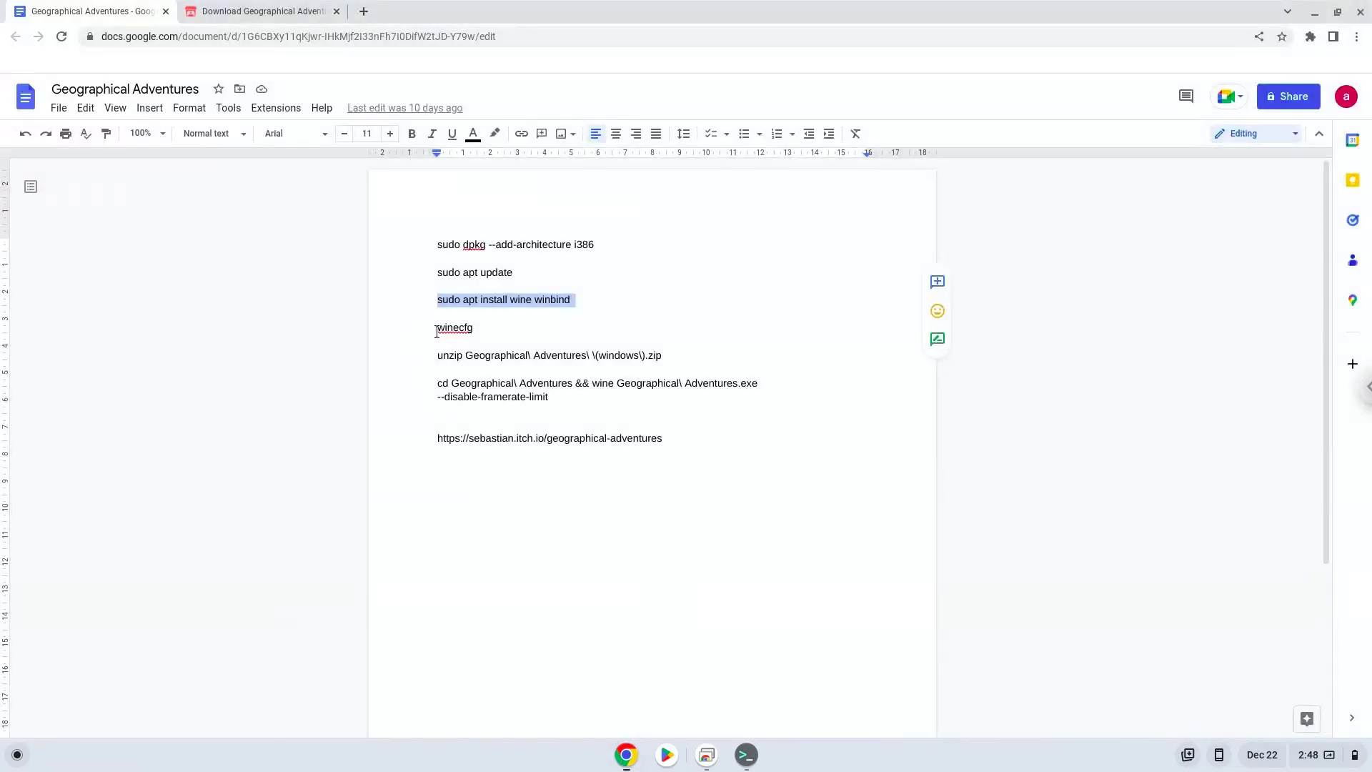
double_click(455, 328)
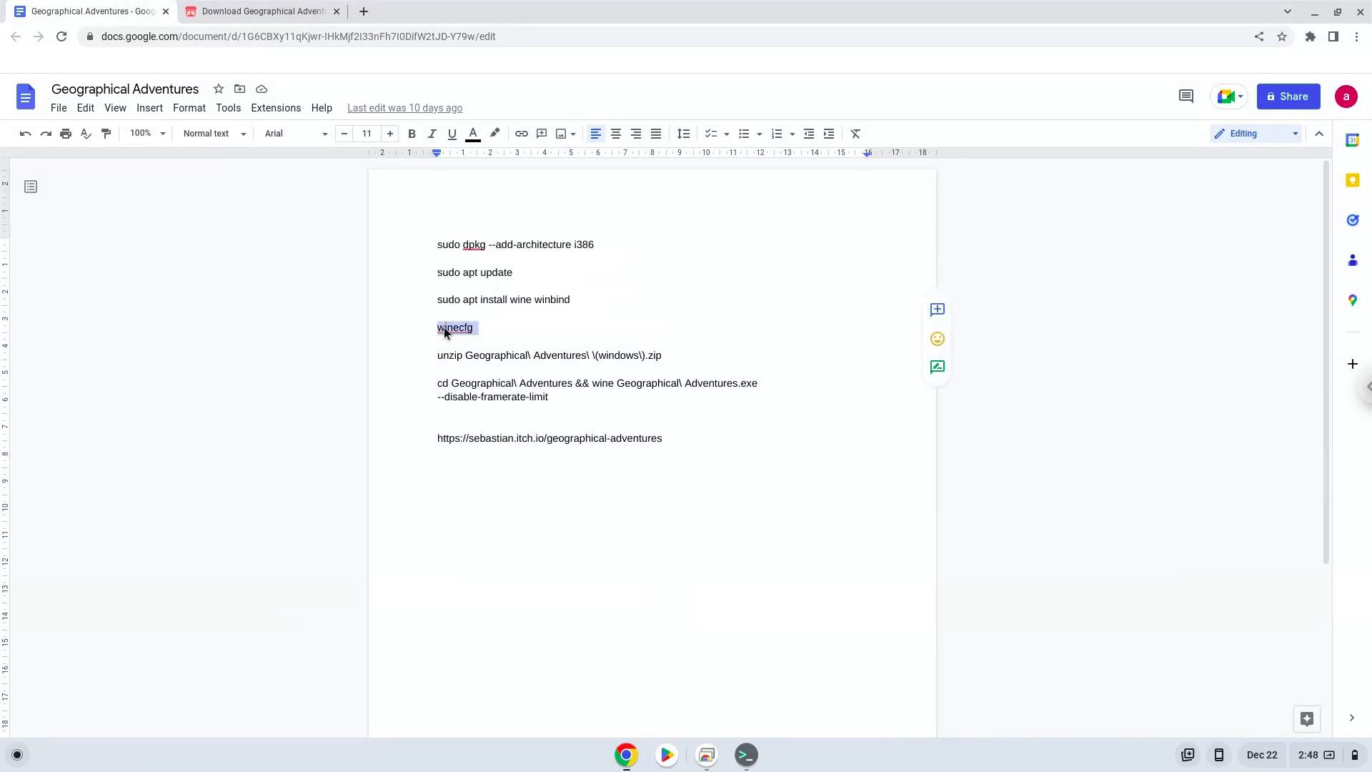
right_click(455, 328)
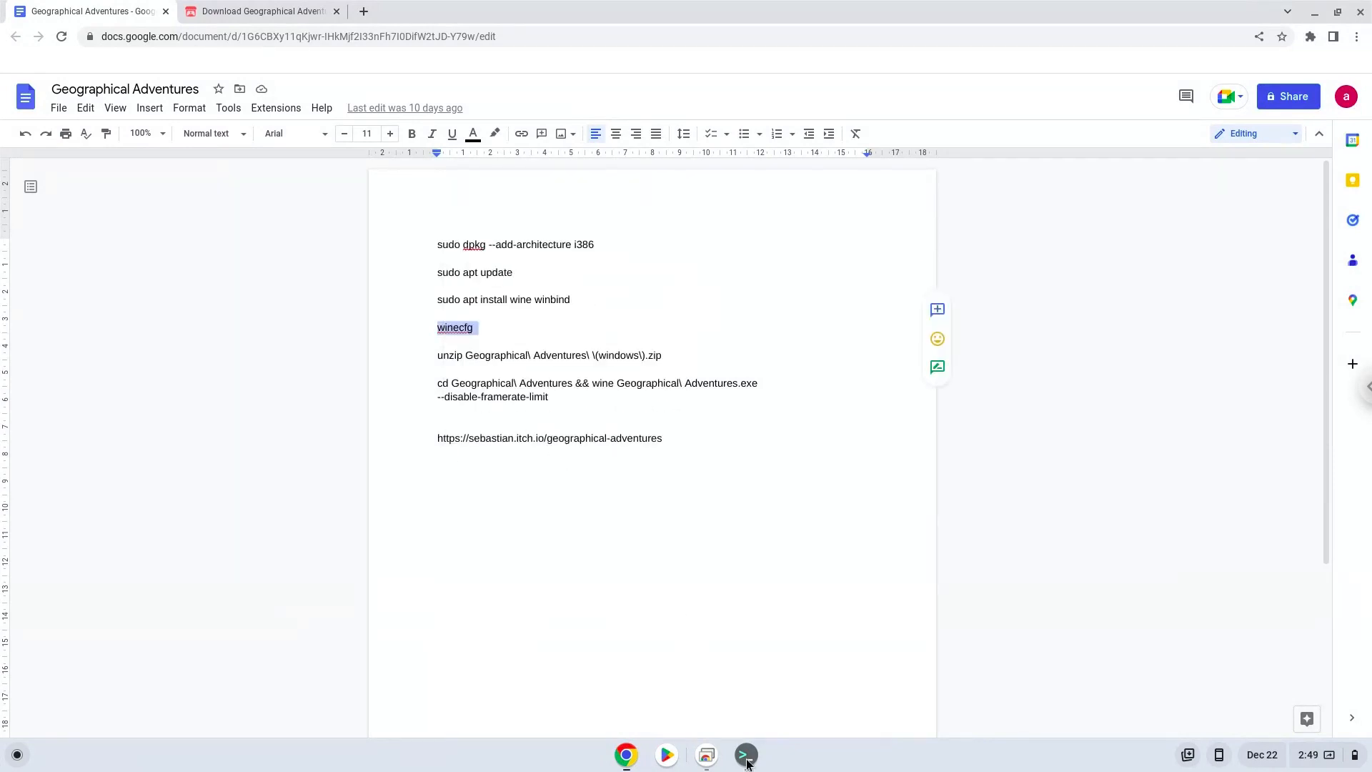
click(745, 755)
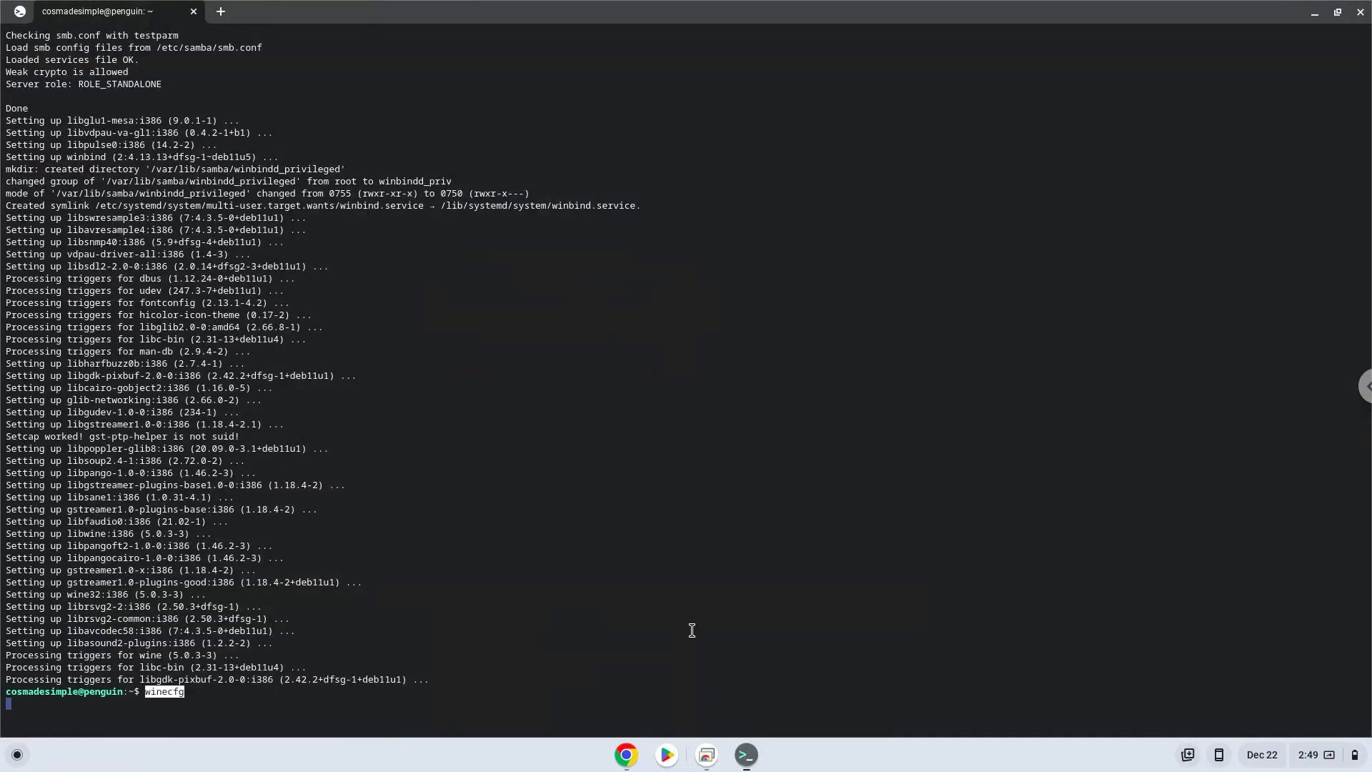
key(Return)
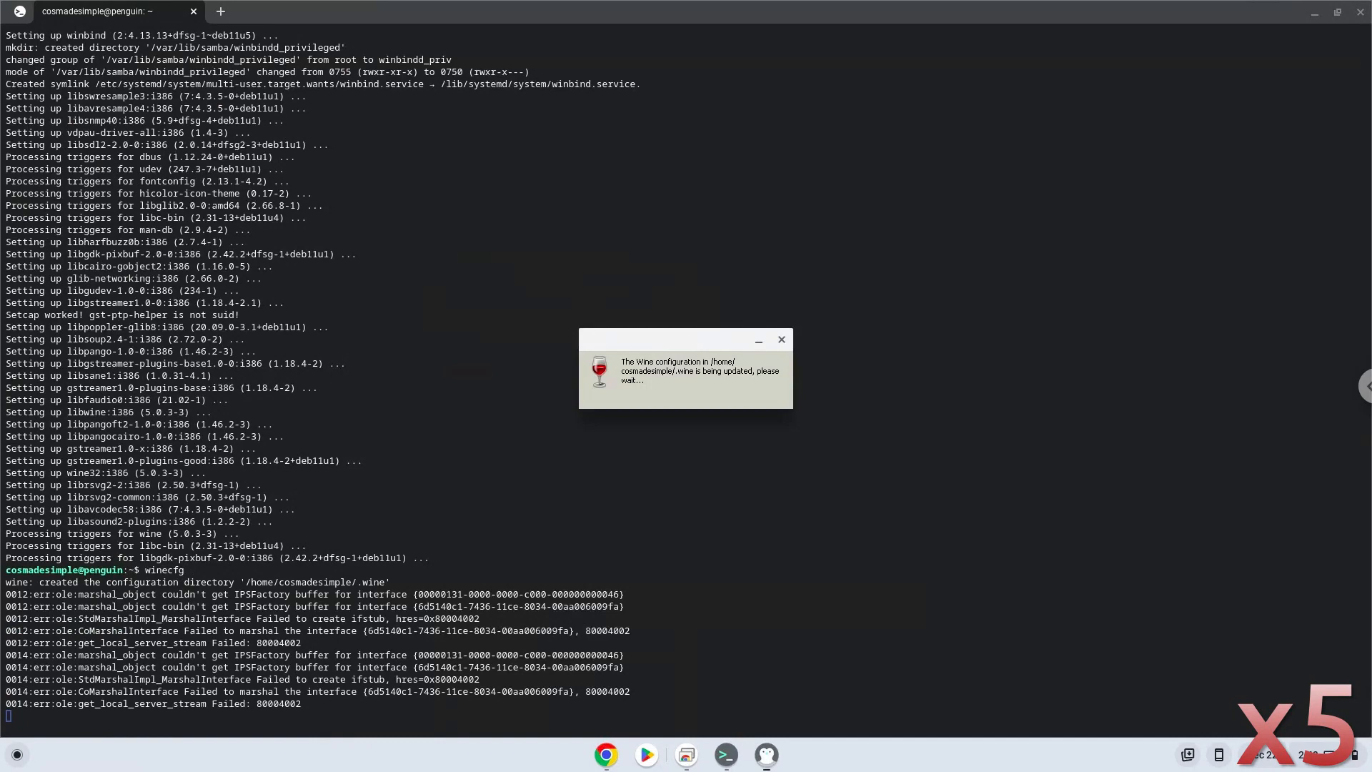
scroll(down, 3)
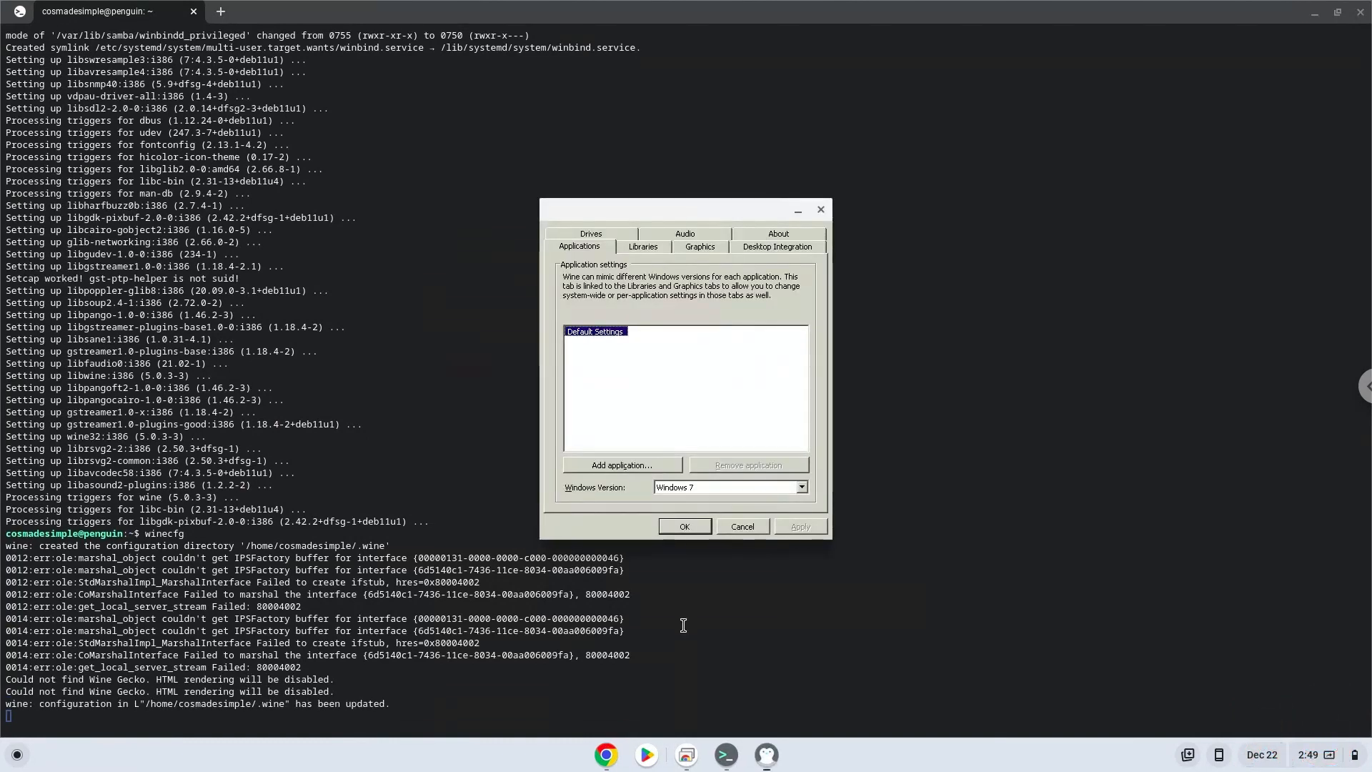
mouse_move(769, 385)
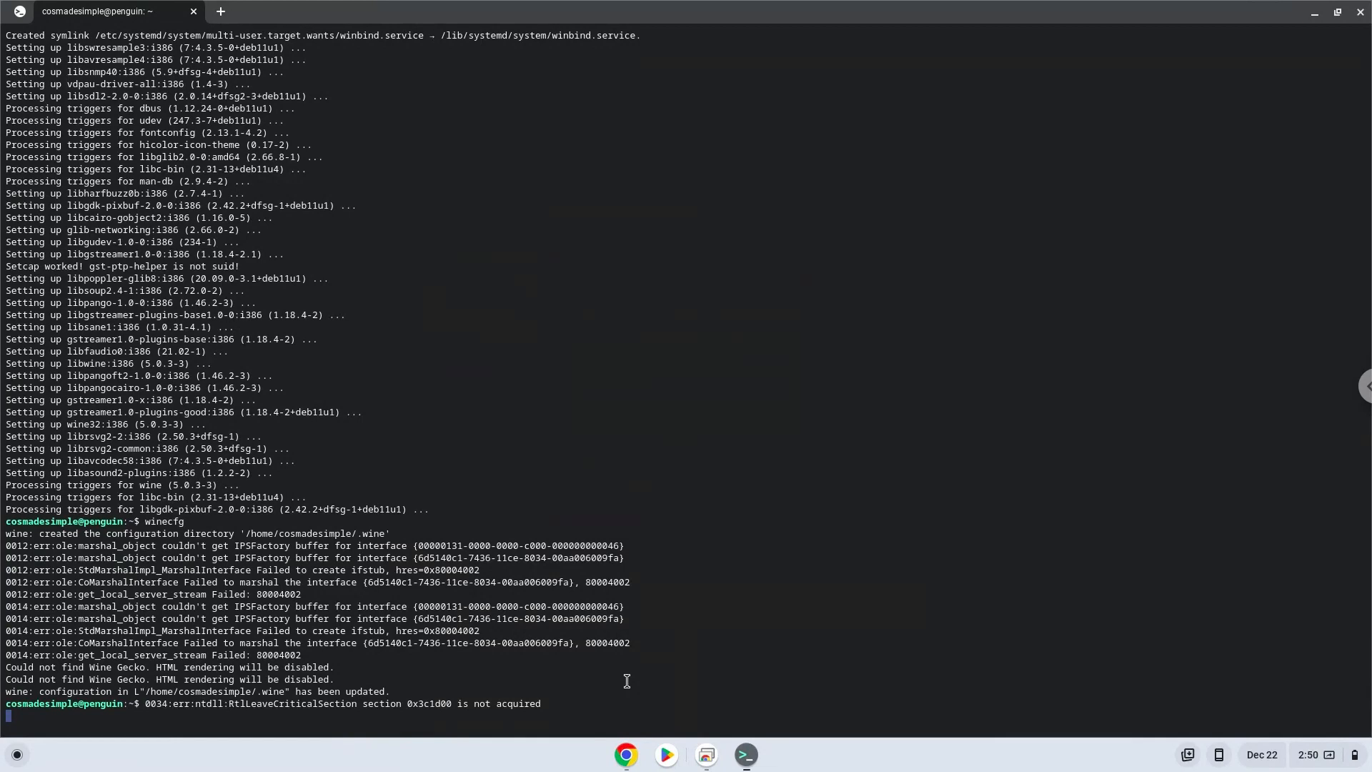
mouse_move(627, 753)
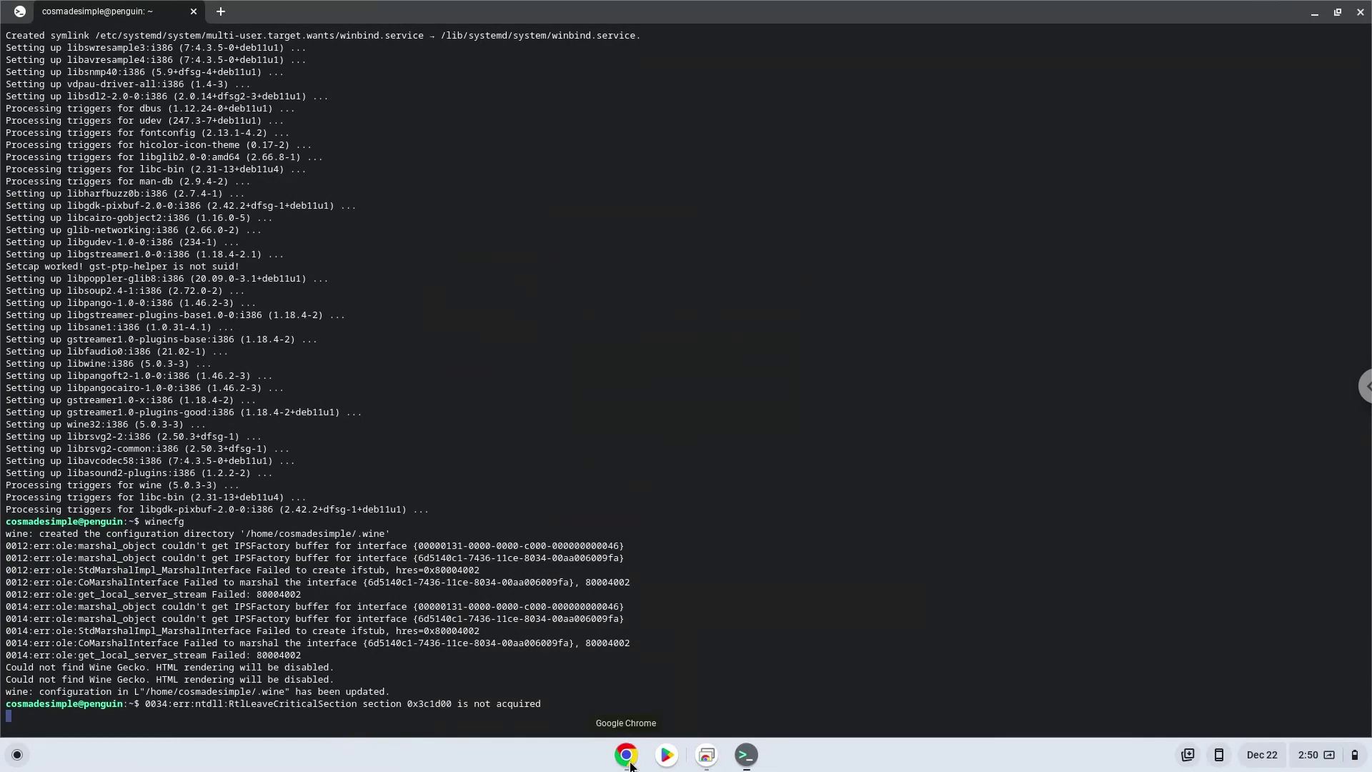
Step: Copy the unzip command from the notes document and run it in the terminal to extract the game
click(626, 753)
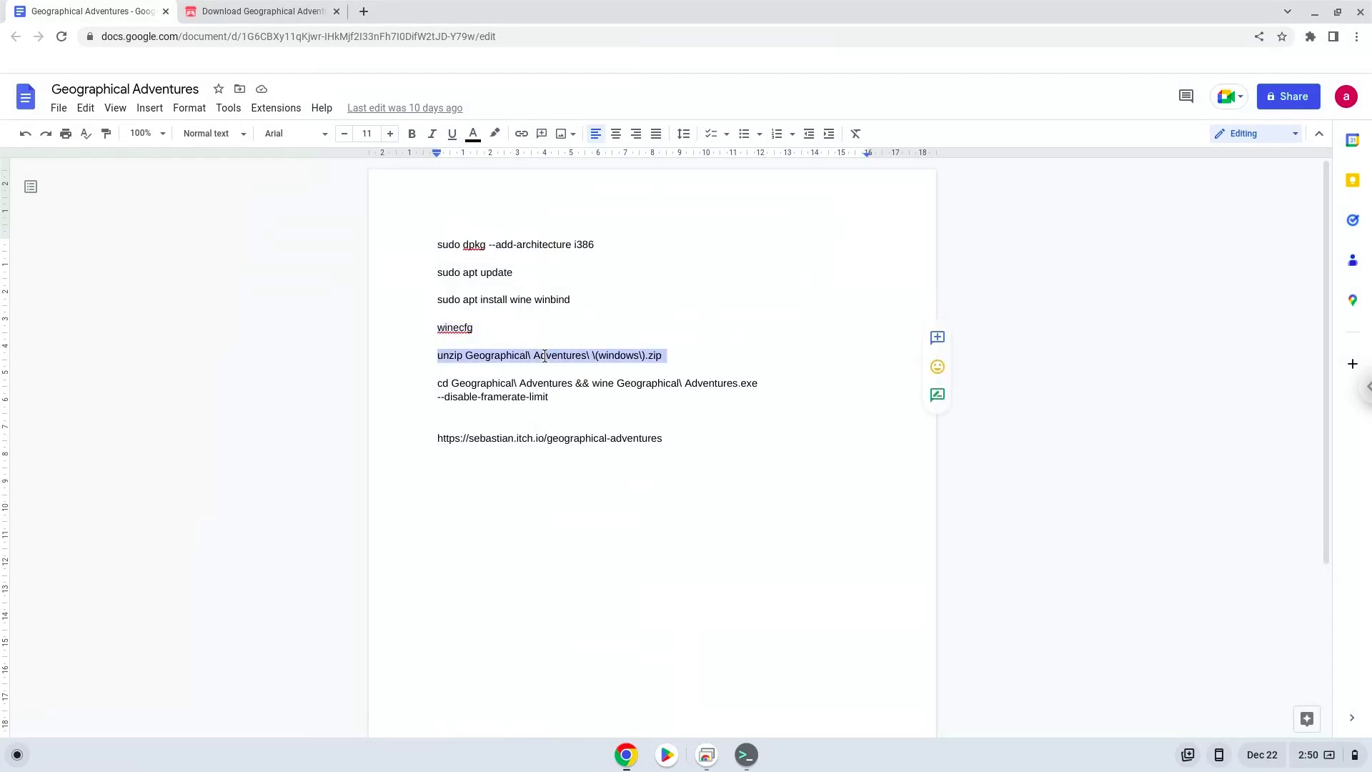
right_click(549, 355)
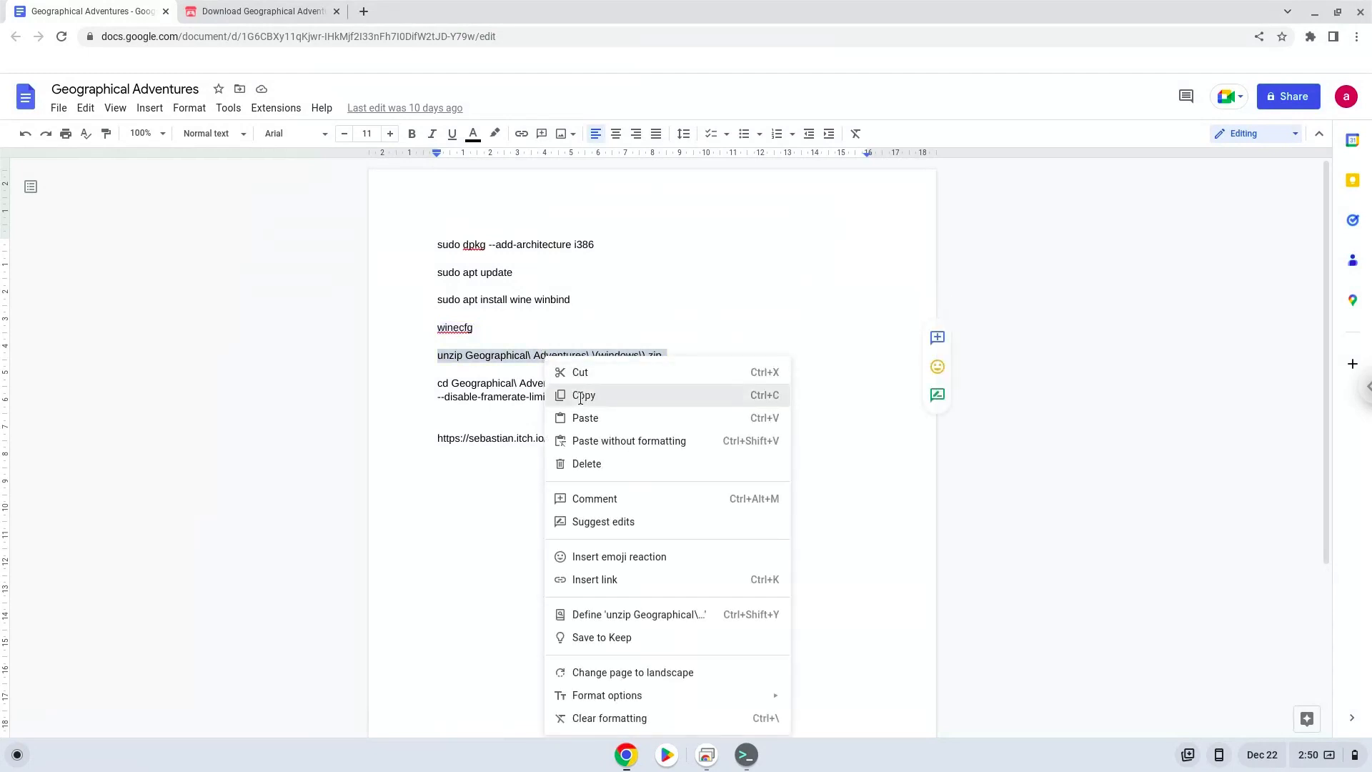
click(584, 395)
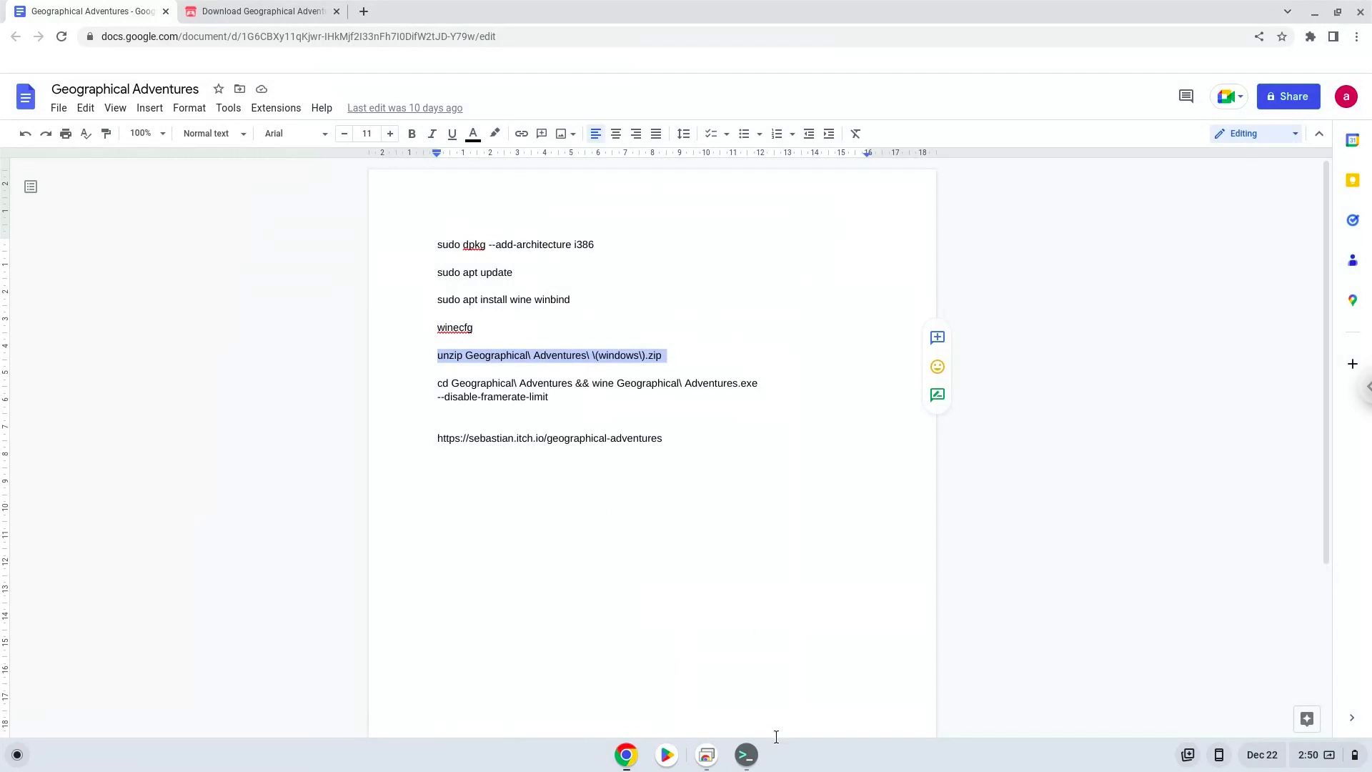
mouse_move(745, 755)
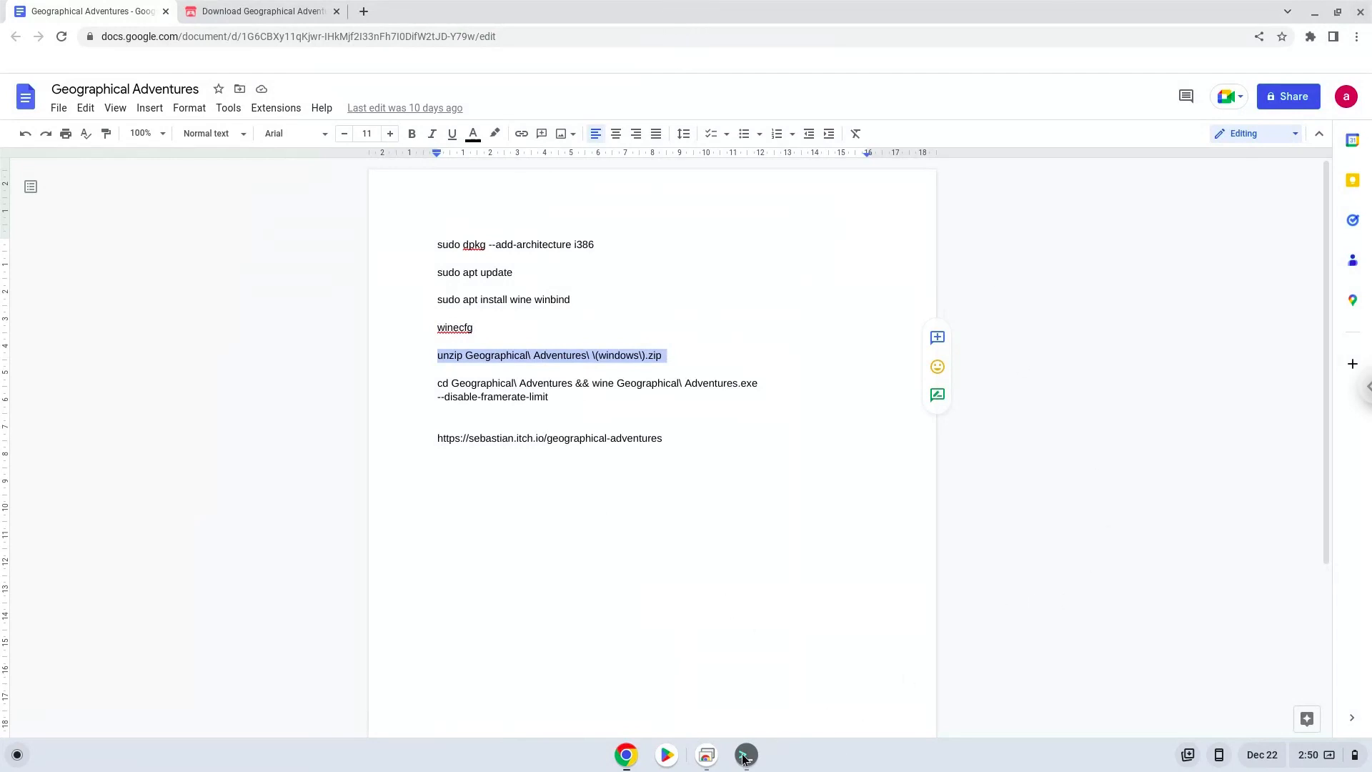
click(745, 755)
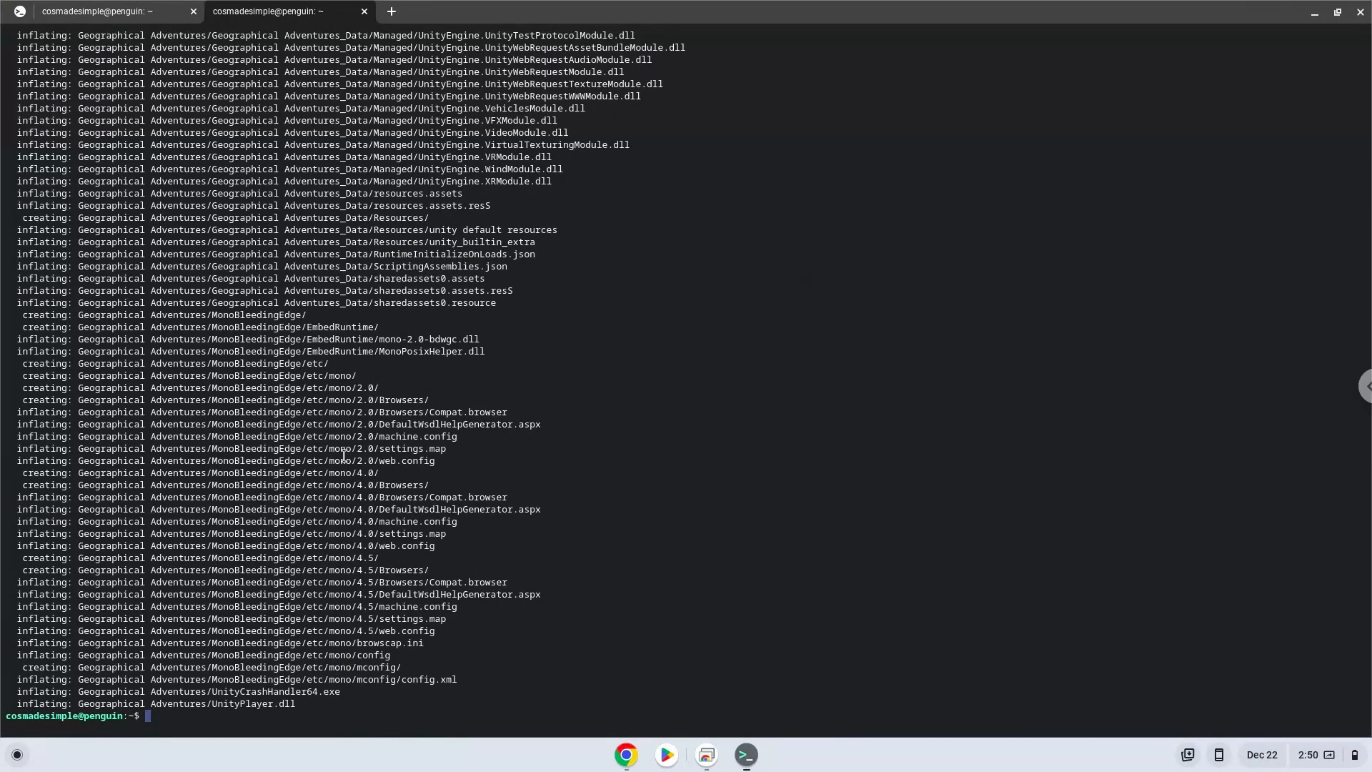
mouse_move(627, 759)
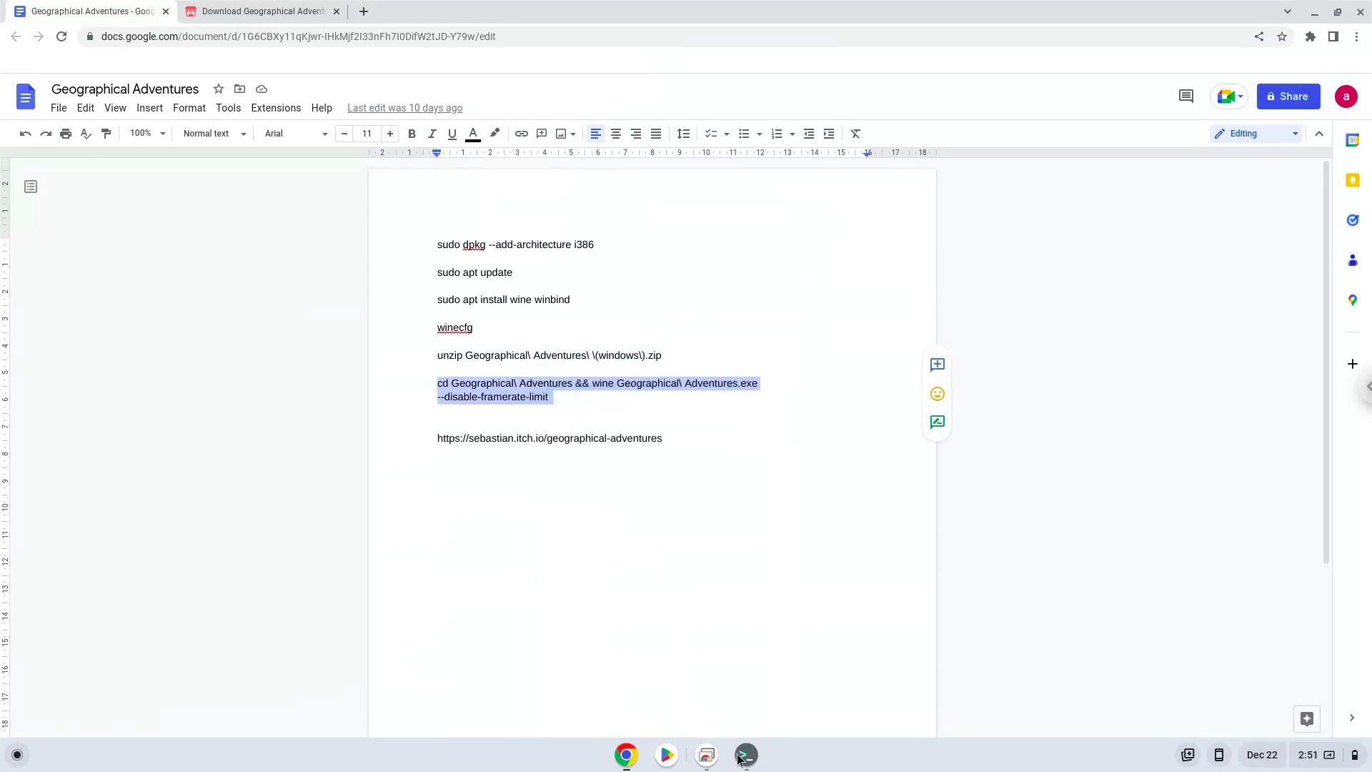
Step: Run the cd && wine 'Geographical Adventures.exe' command and continue the remote sharing session
click(745, 754)
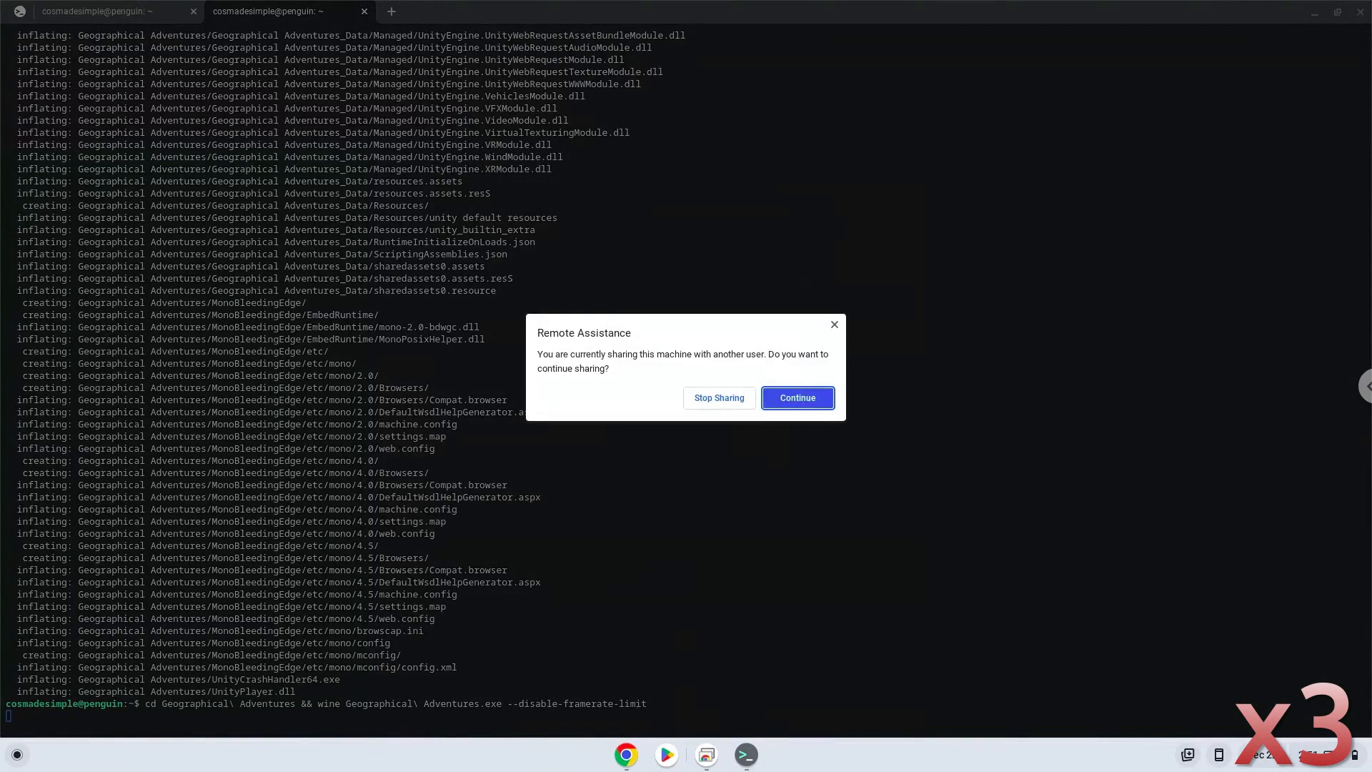
click(795, 397)
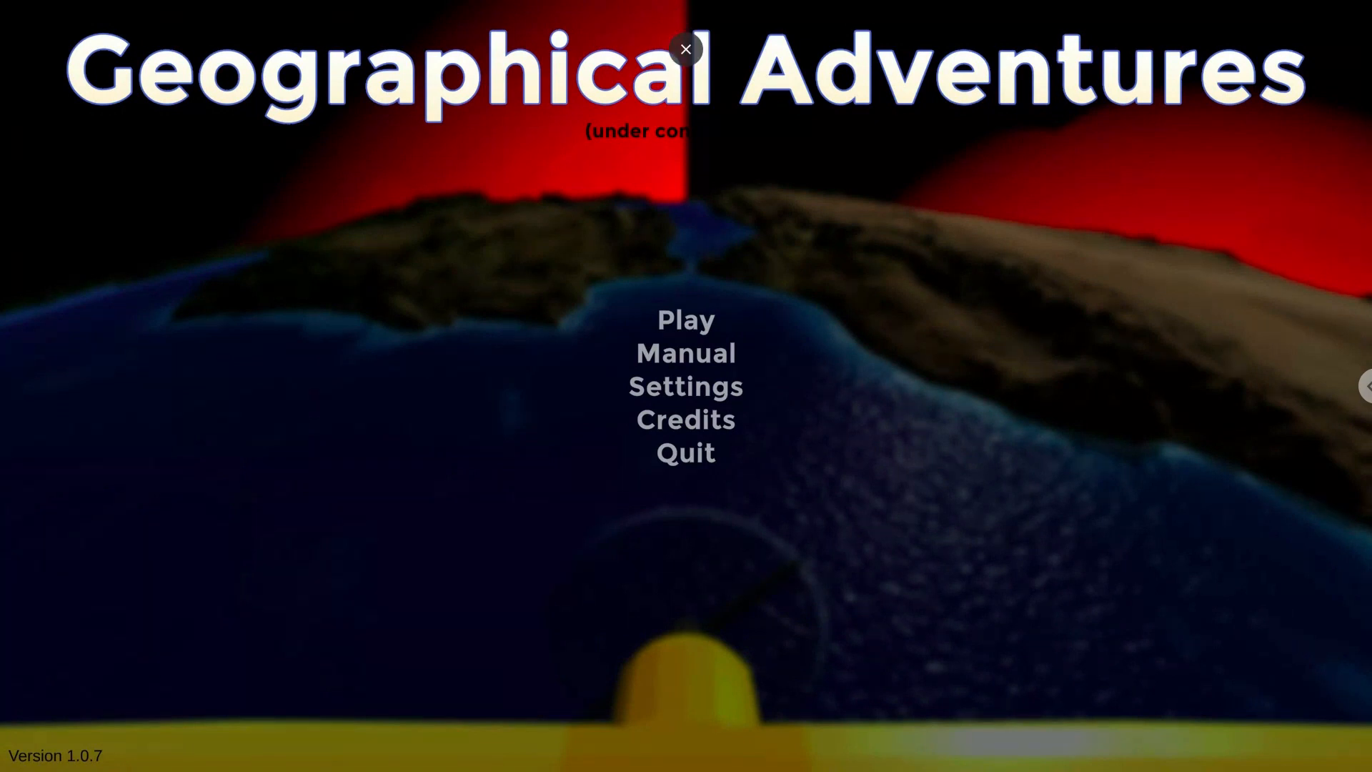
Step: Dismiss the fullscreen notice and start a flight from the Play menu
click(684, 49)
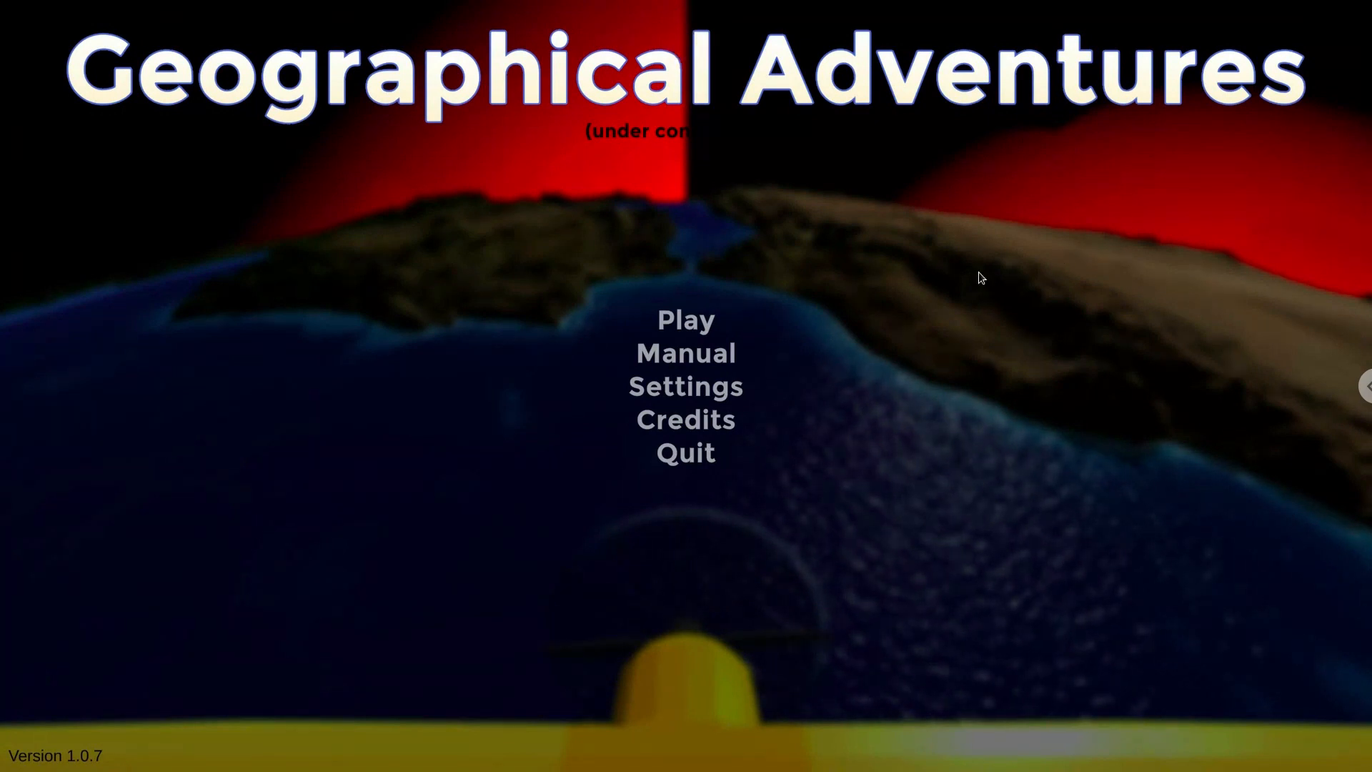
mouse_move(684, 318)
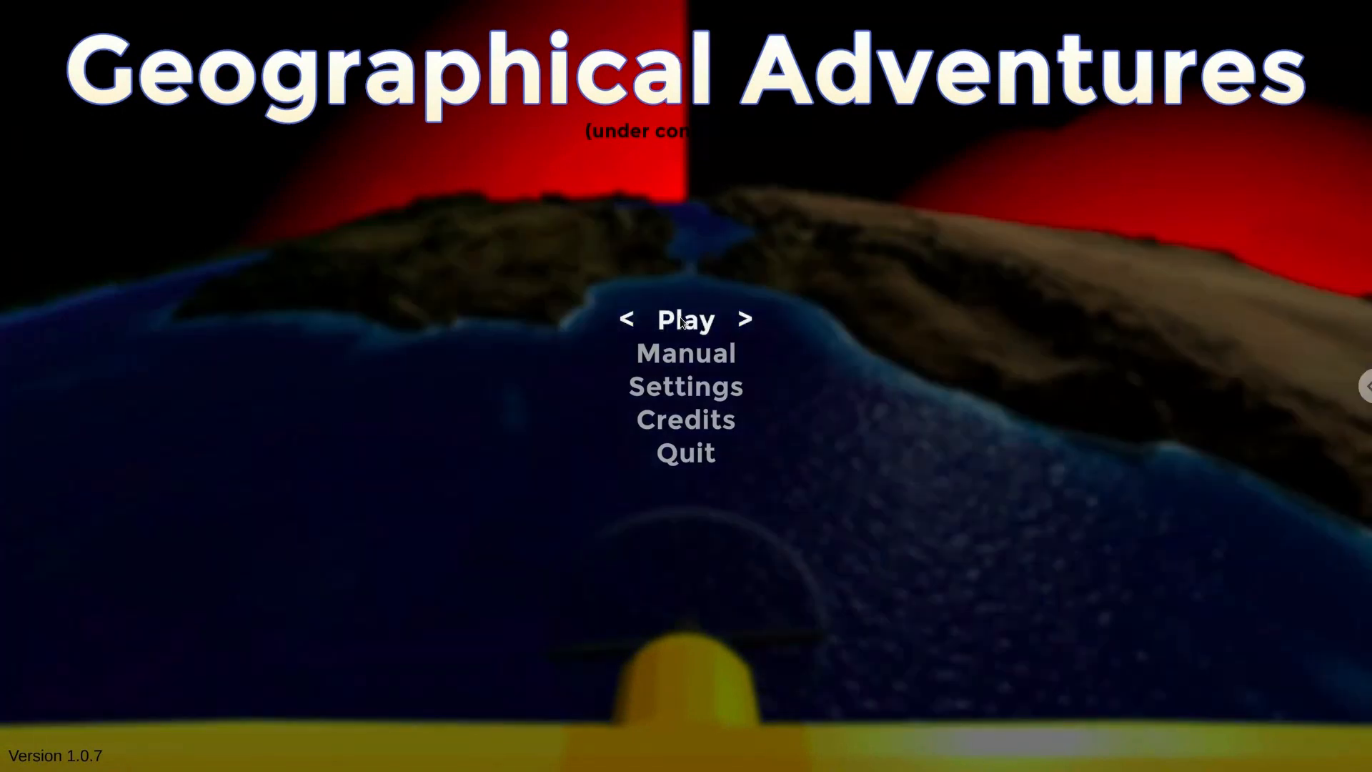
click(684, 319)
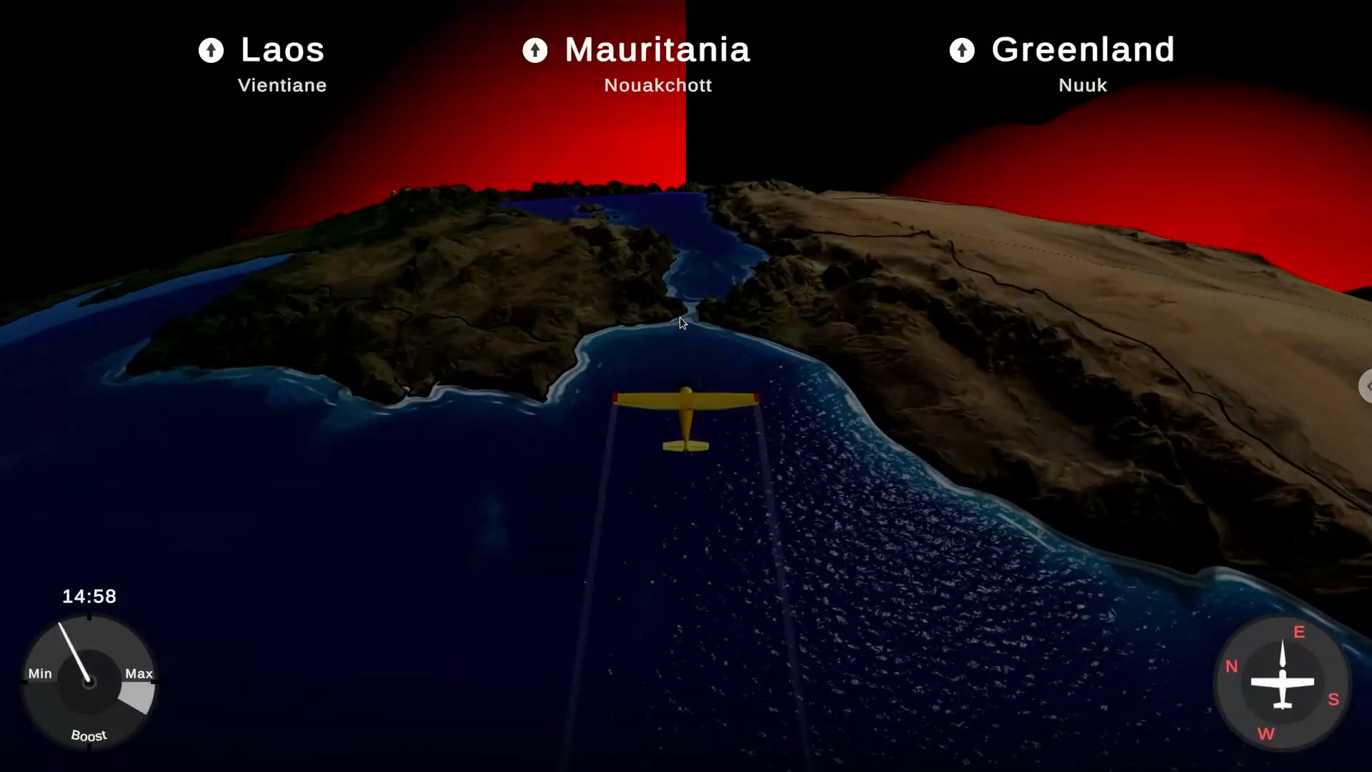